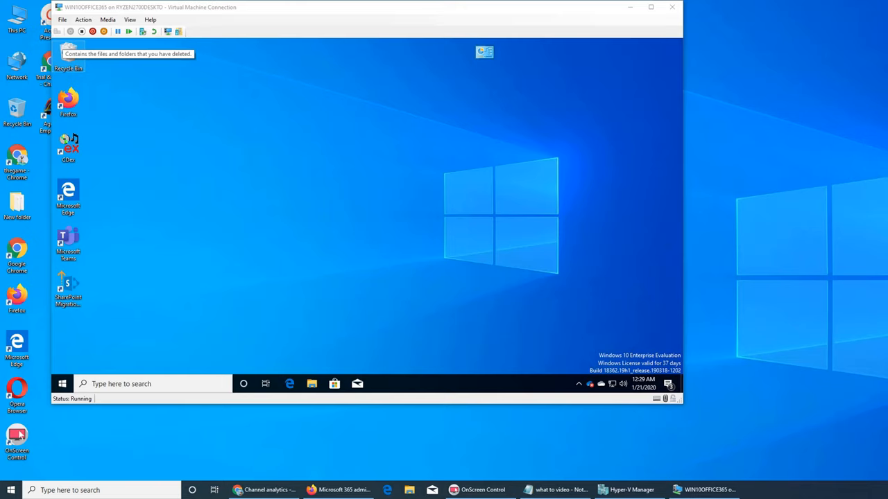
pyautogui.moveTo(527, 120)
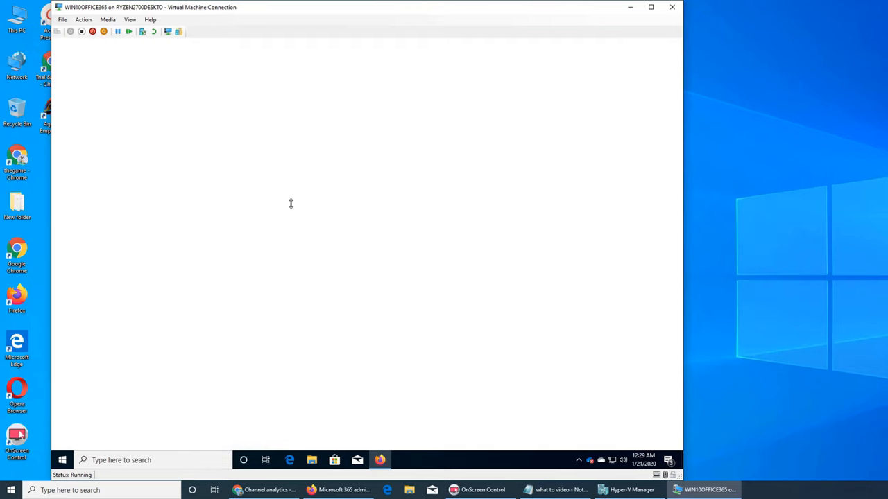
# Step: Sign in to Office 365 from Firefox's Office top site with the saved admin account, staying signed in
pyautogui.click(380, 460)
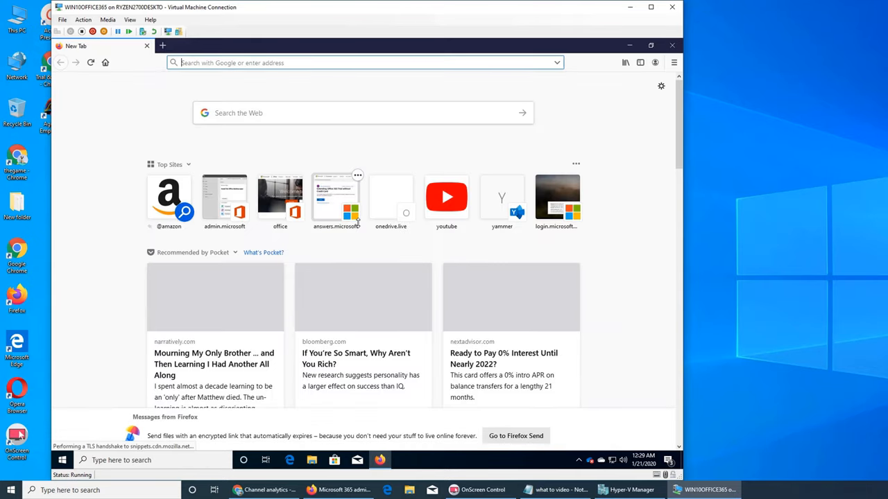
pyautogui.click(280, 197)
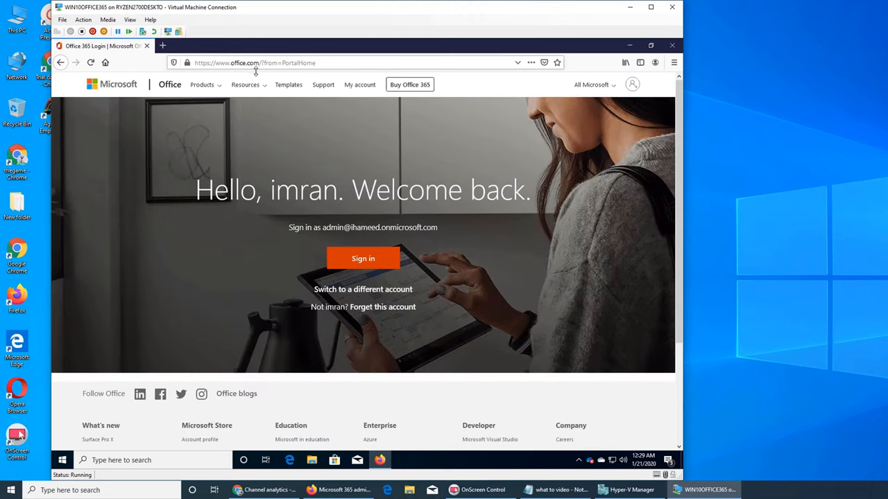
pyautogui.click(363, 258)
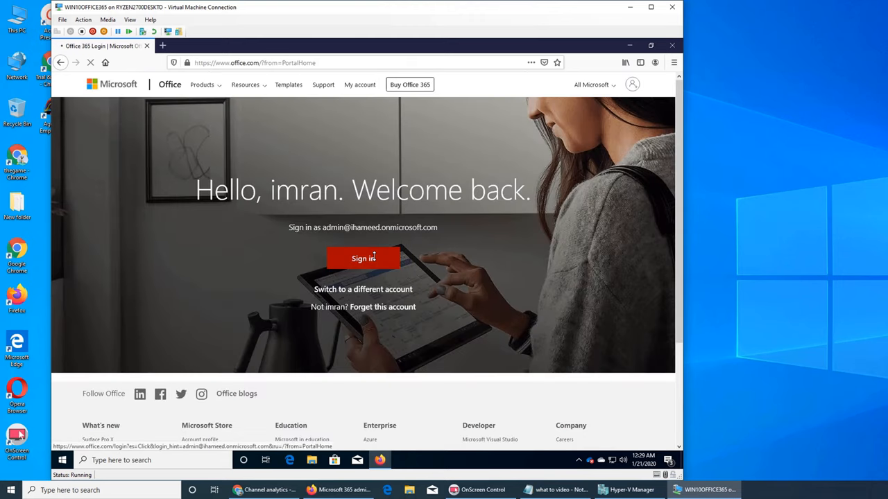
pyautogui.click(363, 258)
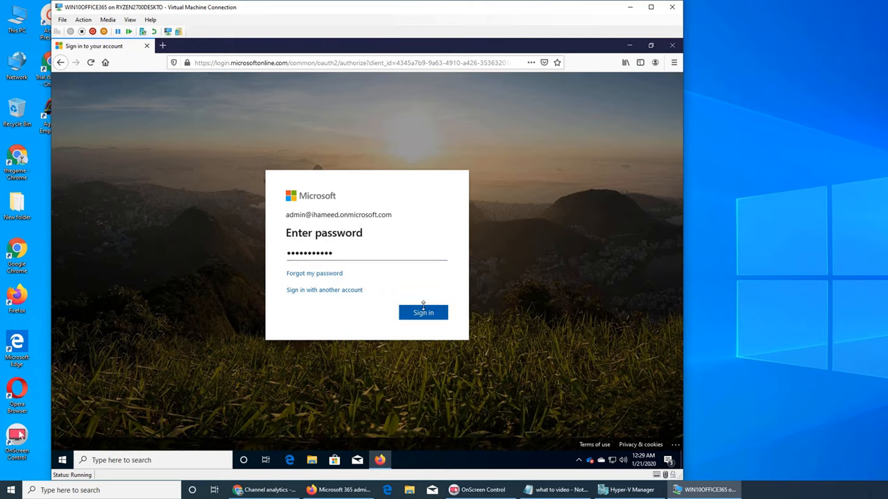
pyautogui.click(423, 312)
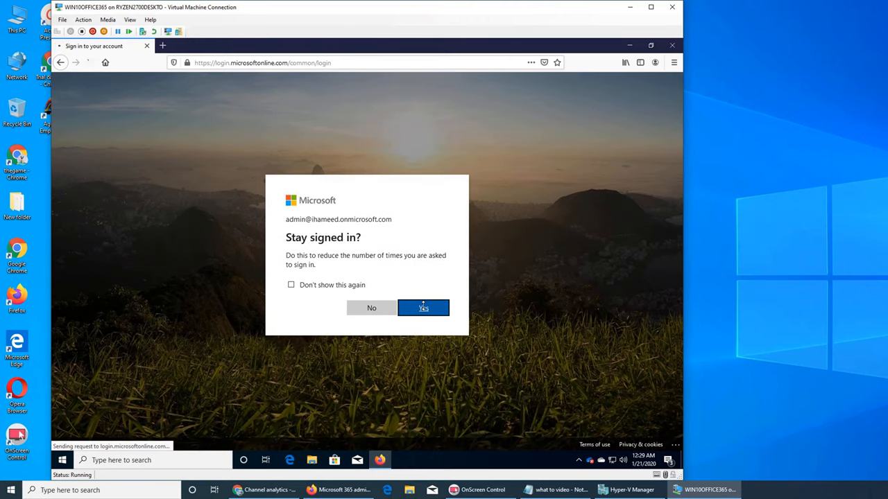
pyautogui.click(423, 307)
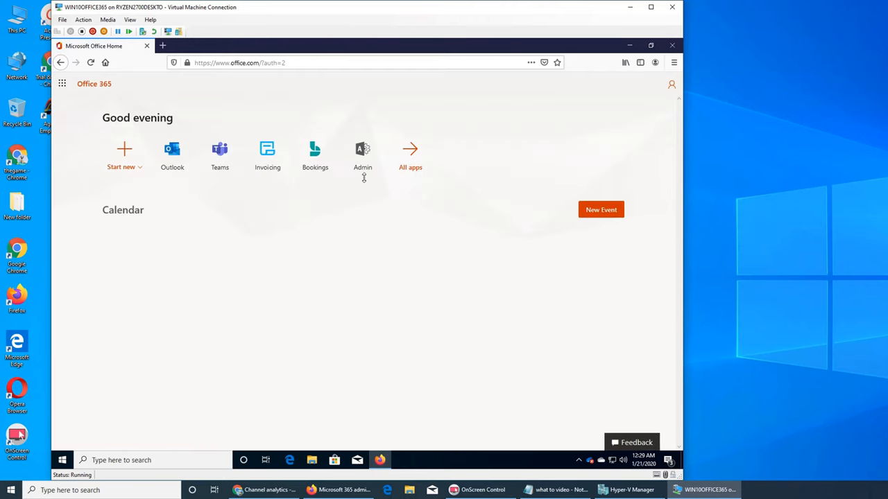
# Step: Launch the Admin app tile and expand Billing in the left navigation
pyautogui.click(363, 156)
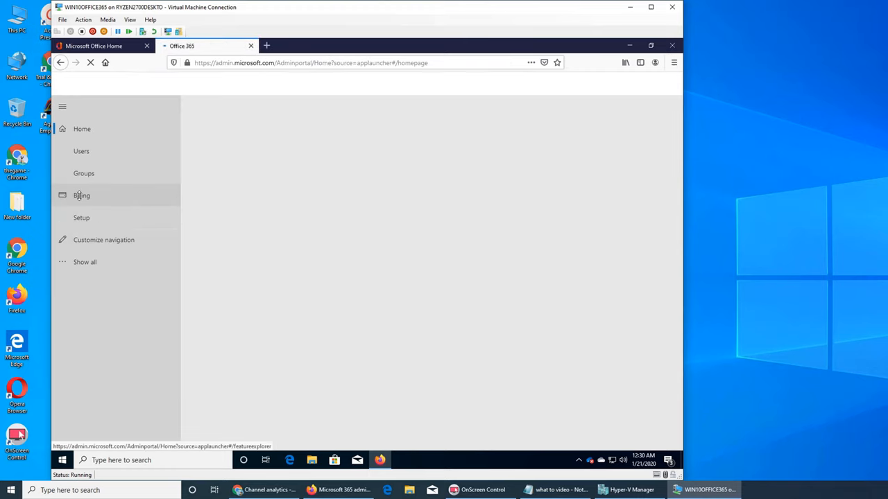
pyautogui.click(81, 195)
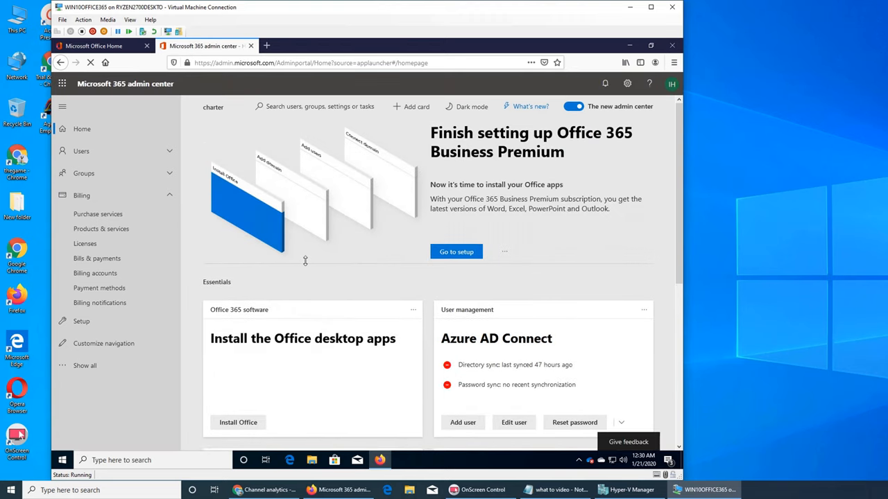
pyautogui.scroll(-3)
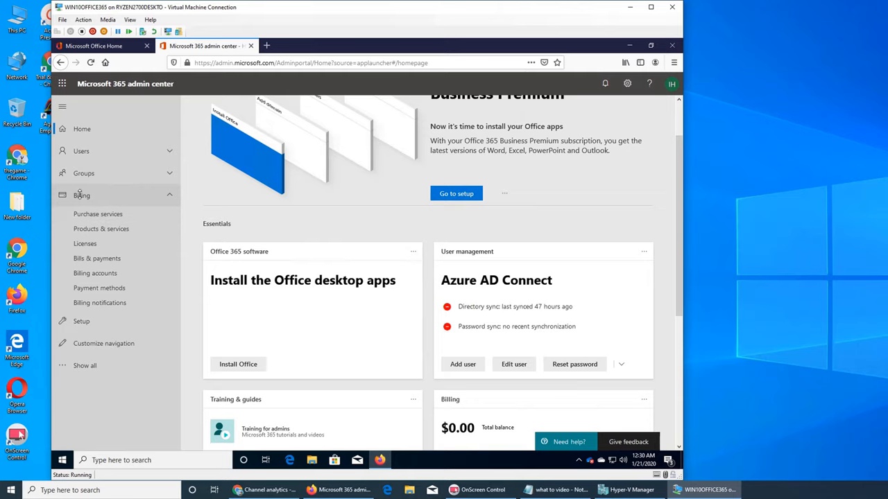
# Step: On Billing > Purchase services, tick the Microsoft 365 Business and Microsoft 365 E3 cards
pyautogui.click(98, 213)
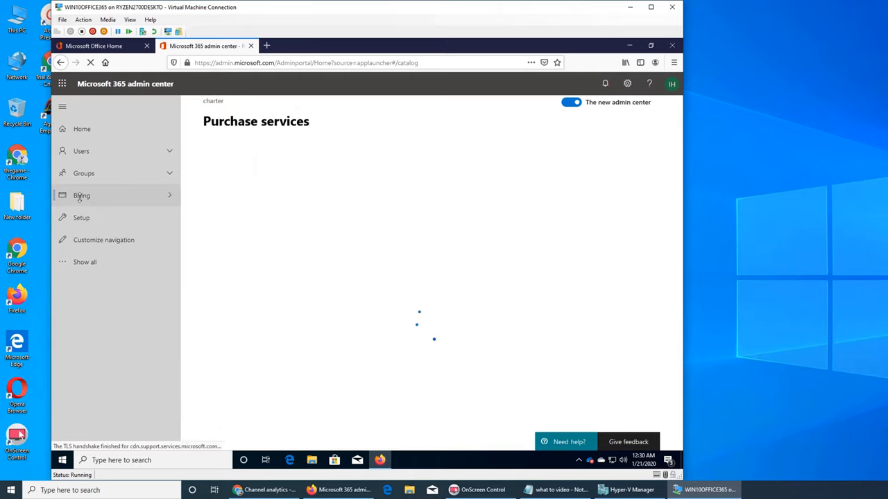
pyautogui.click(81, 195)
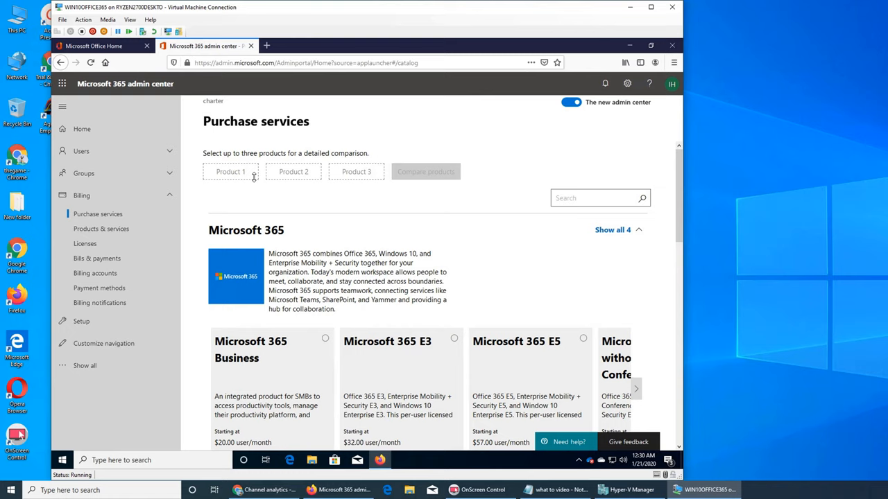
pyautogui.click(324, 339)
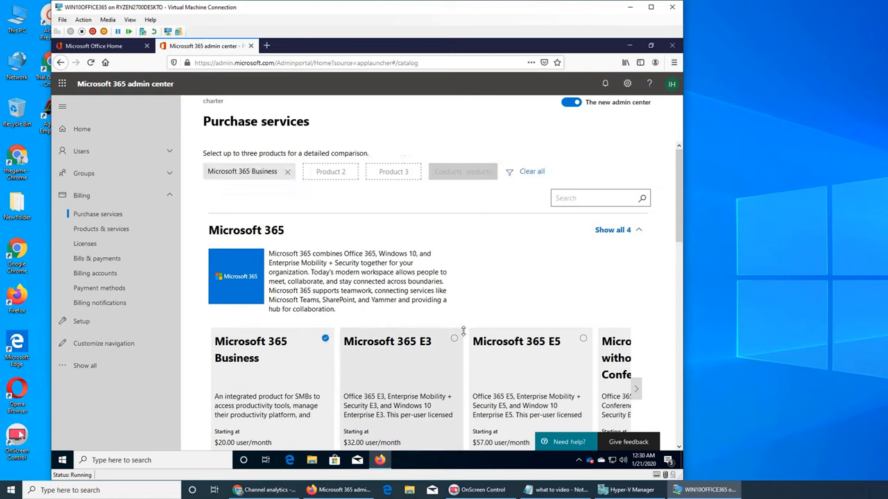
pyautogui.click(454, 337)
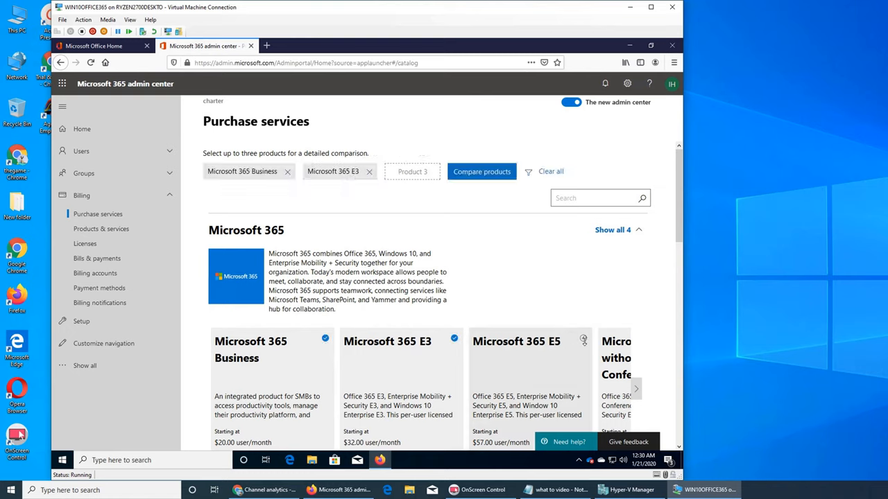
# Step: Add Microsoft 365 E5 and review the comparison through collaboration and security features
pyautogui.click(482, 171)
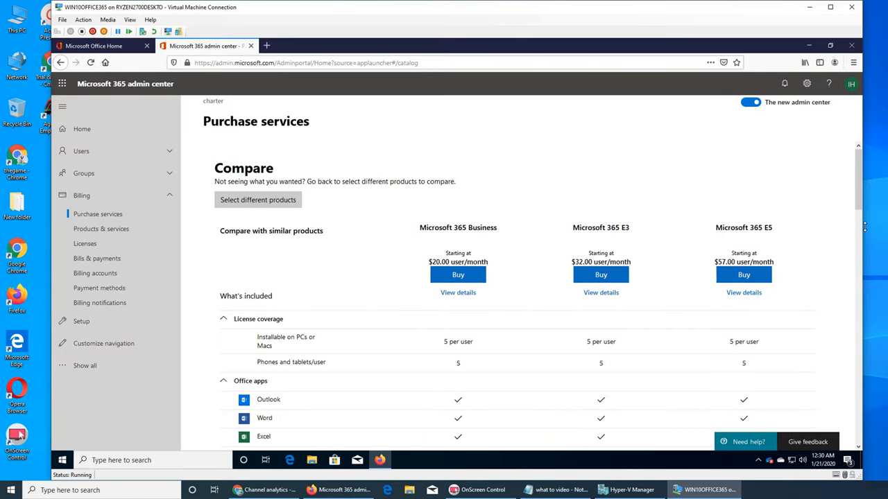
pyautogui.scroll(-3)
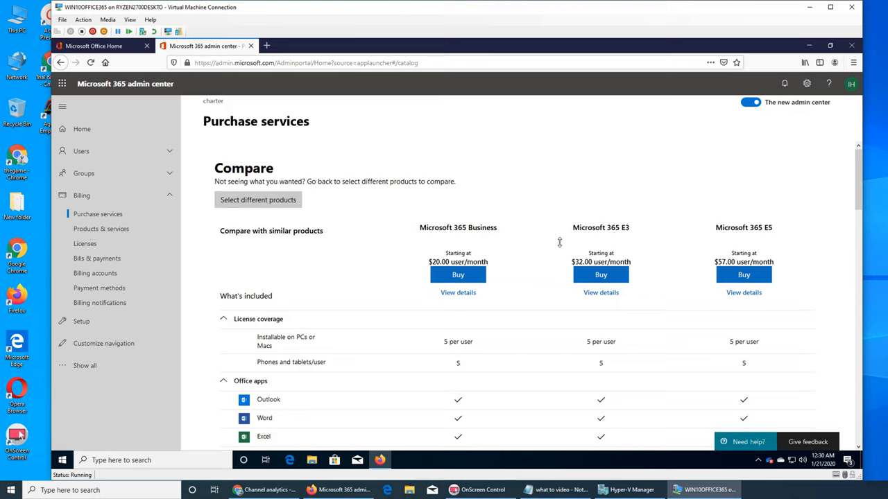
pyautogui.moveTo(554, 248)
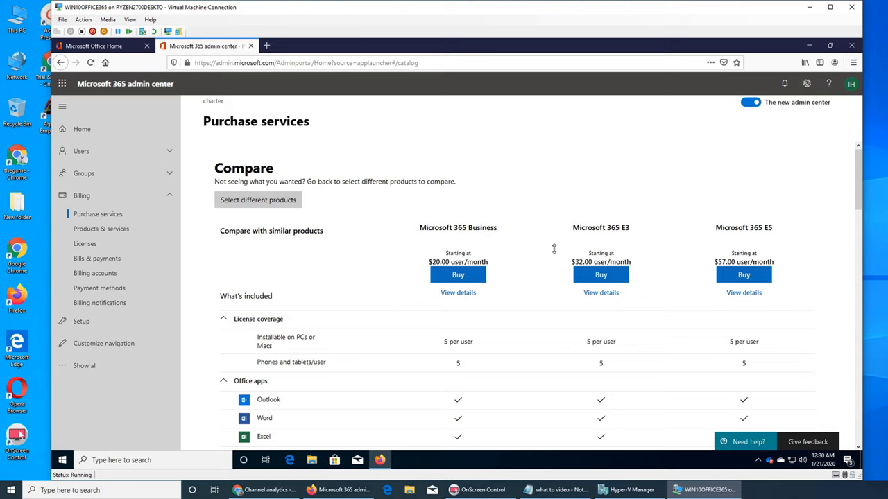
pyautogui.moveTo(485, 235)
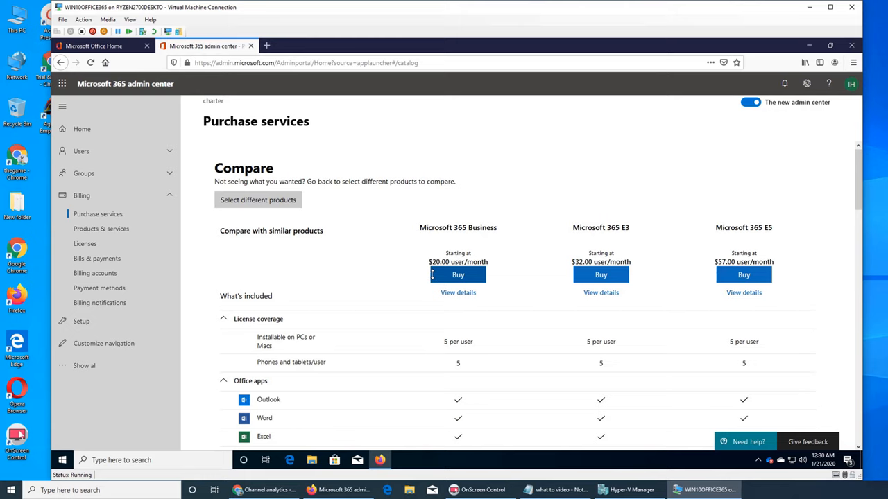
pyautogui.scroll(-3)
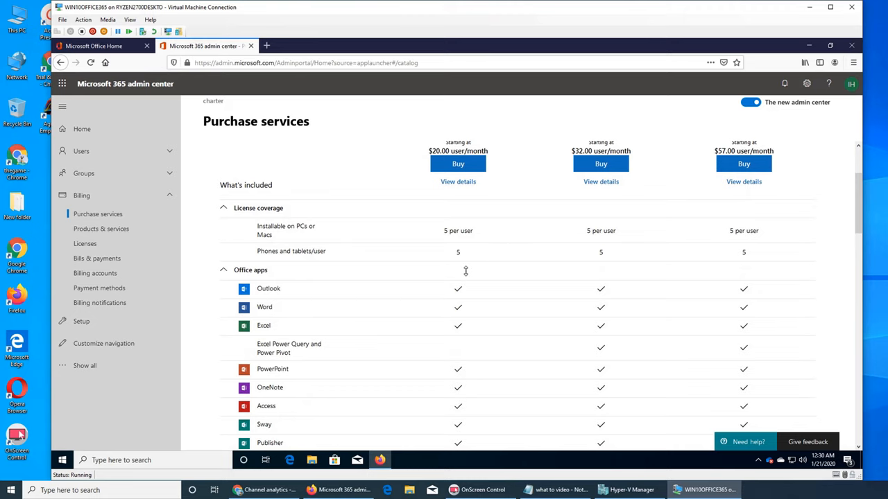
pyautogui.scroll(-3)
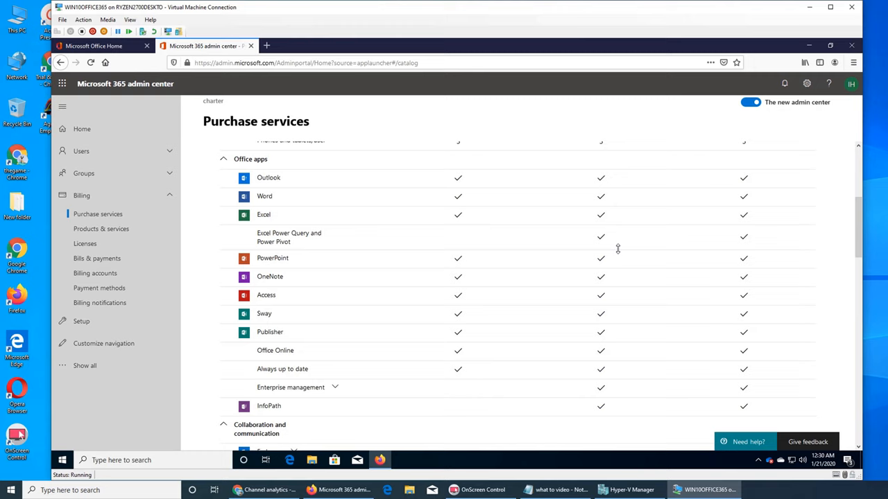
pyautogui.scroll(-3)
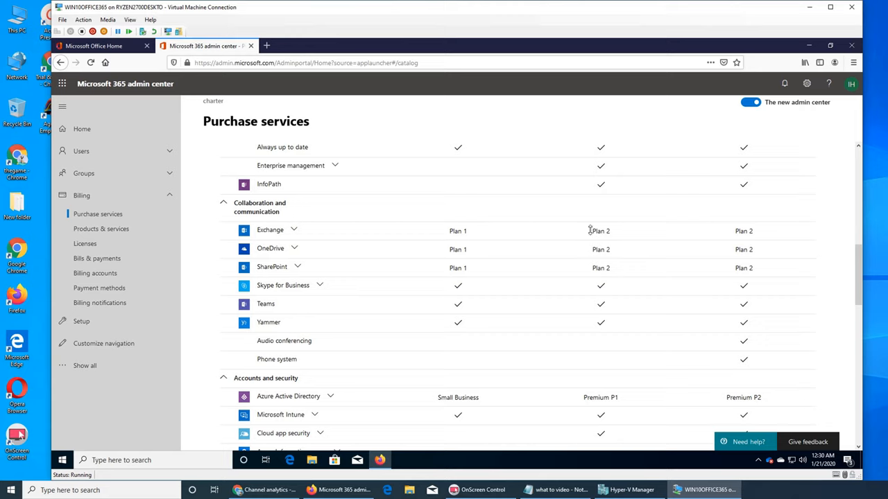
pyautogui.moveTo(463, 251)
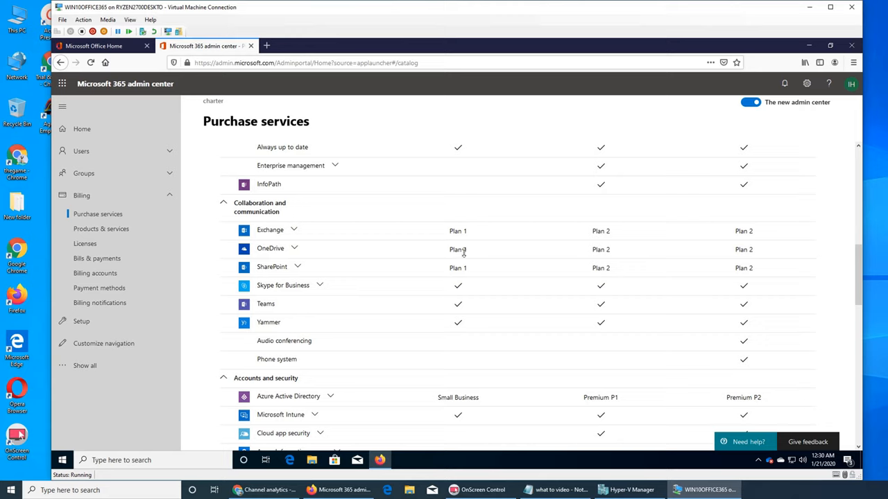
# Step: Expand Exchange plan details in the comparison table and scroll toward accounts and security
pyautogui.click(294, 229)
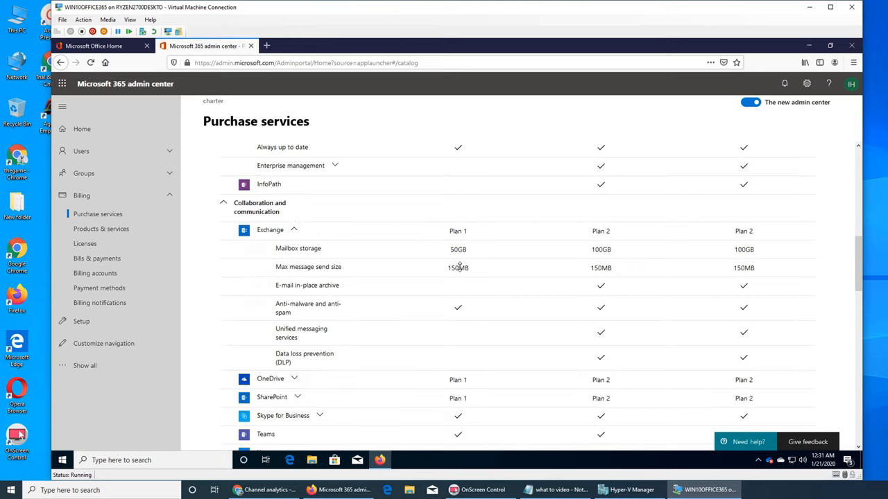
pyautogui.moveTo(460, 258)
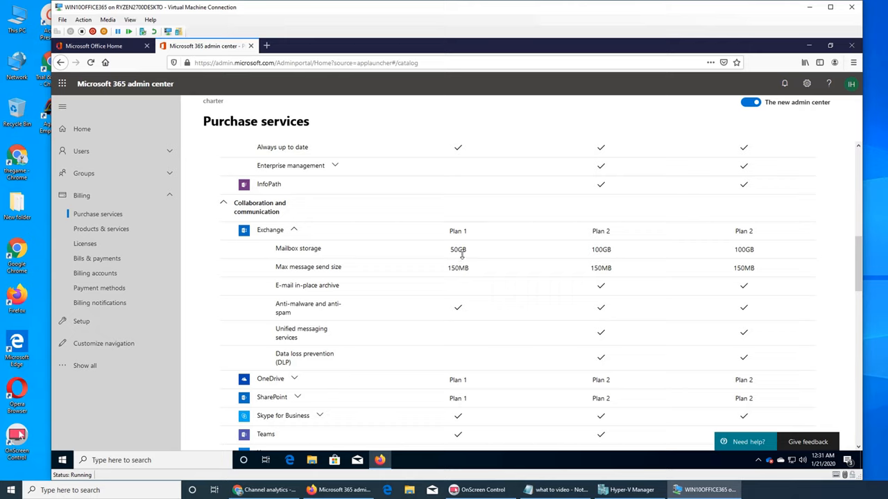
pyautogui.moveTo(606, 258)
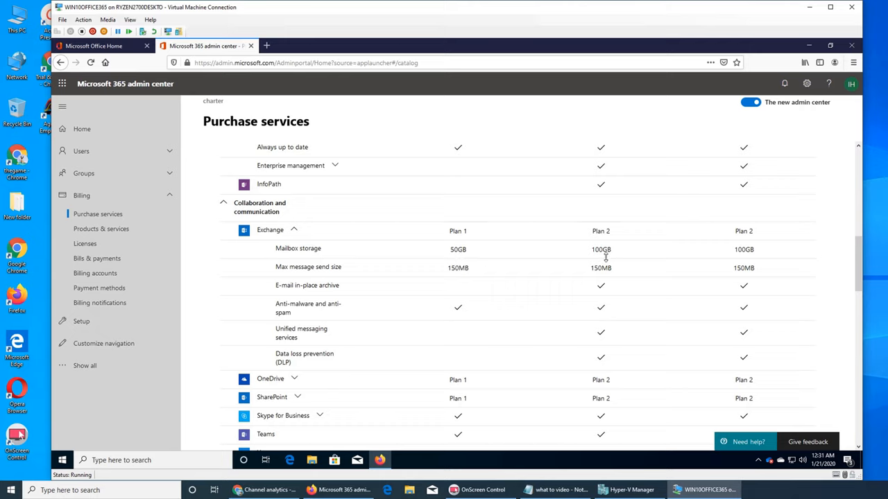
pyautogui.moveTo(464, 308)
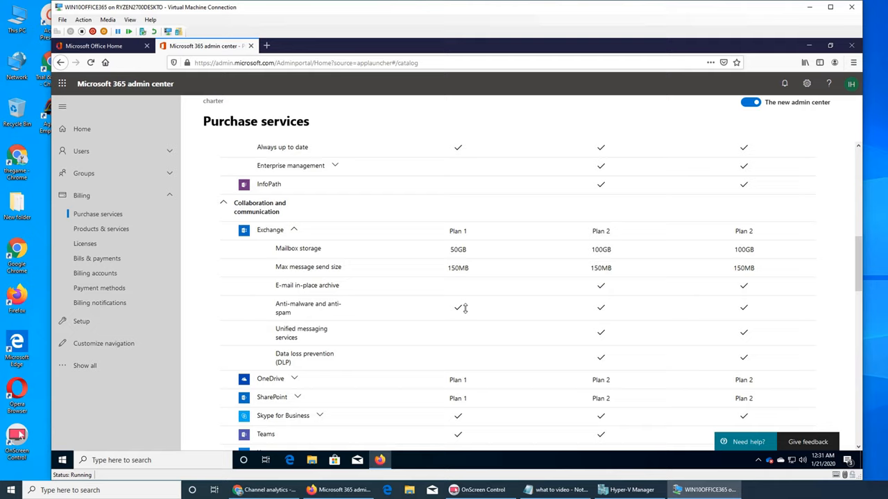
pyautogui.moveTo(318, 324)
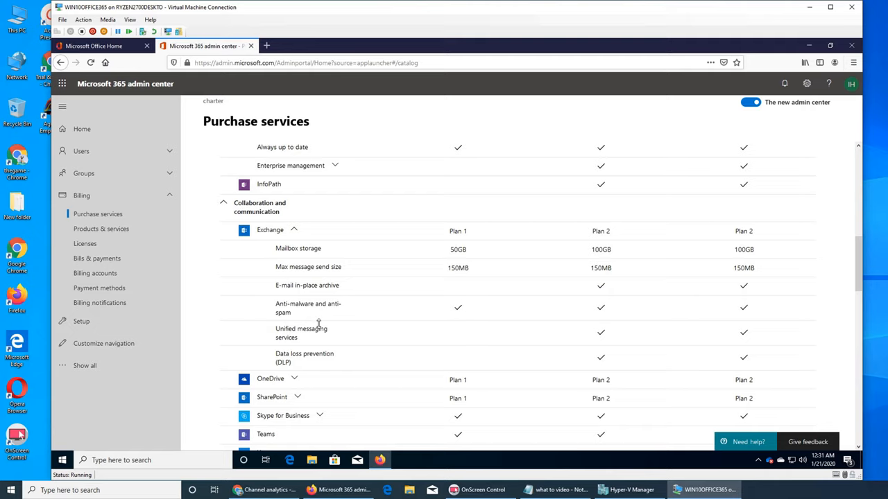
pyautogui.moveTo(362, 331)
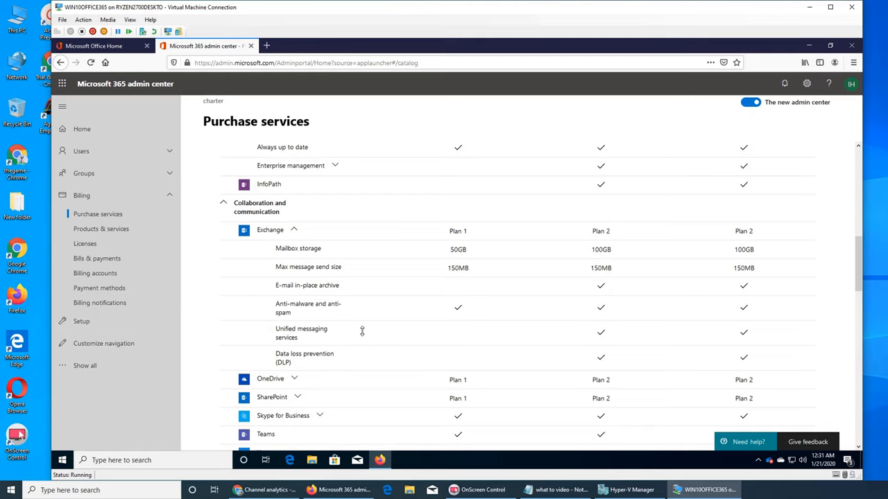
pyautogui.moveTo(424, 346)
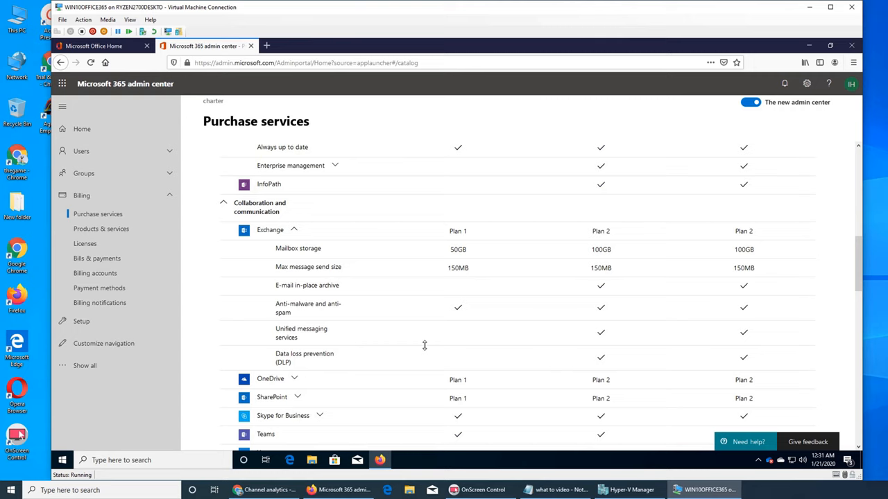
pyautogui.scroll(-3)
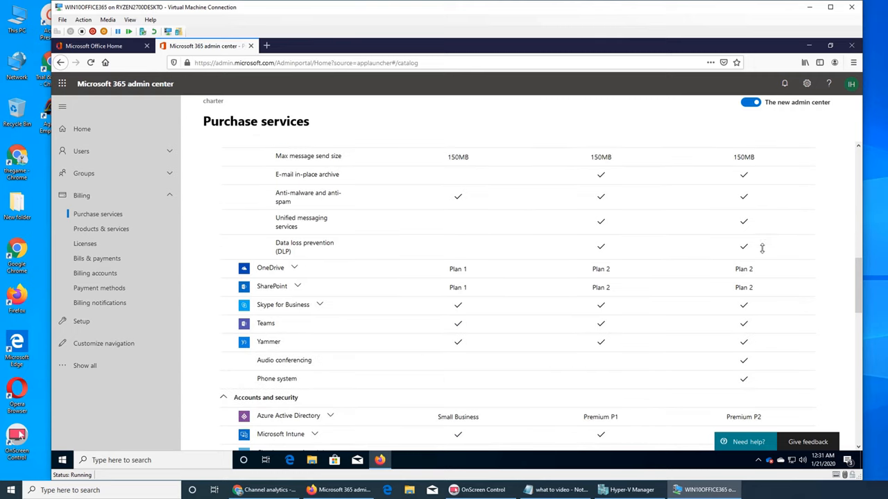
pyautogui.moveTo(487, 278)
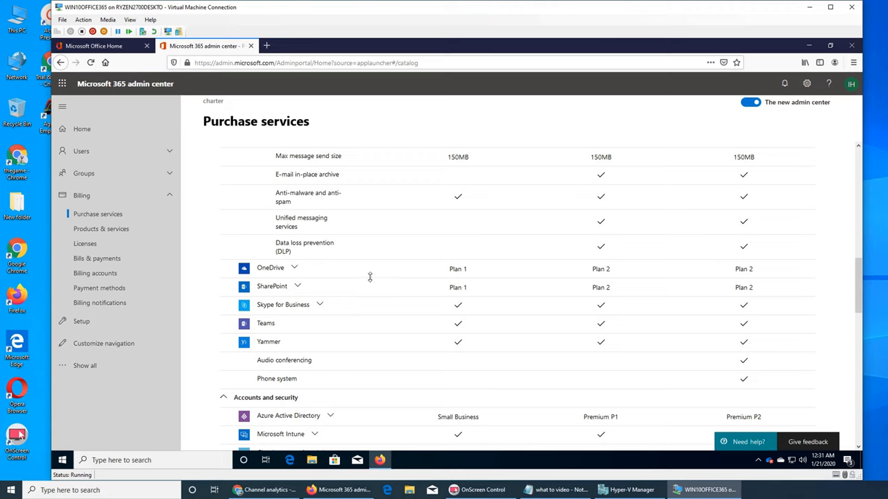
pyautogui.click(294, 267)
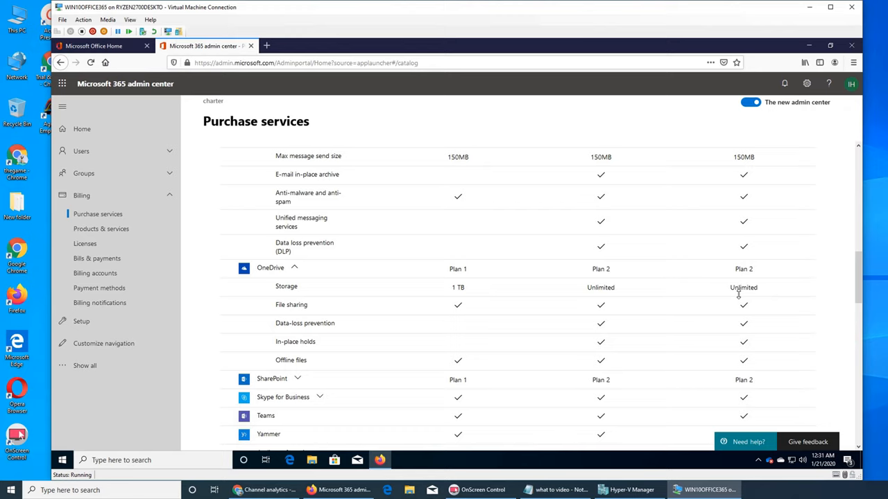
pyautogui.scroll(-3)
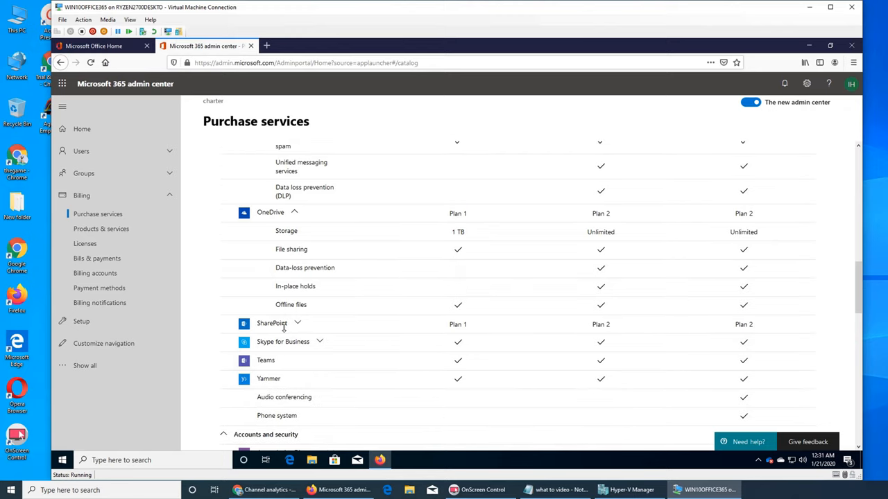
pyautogui.moveTo(645, 333)
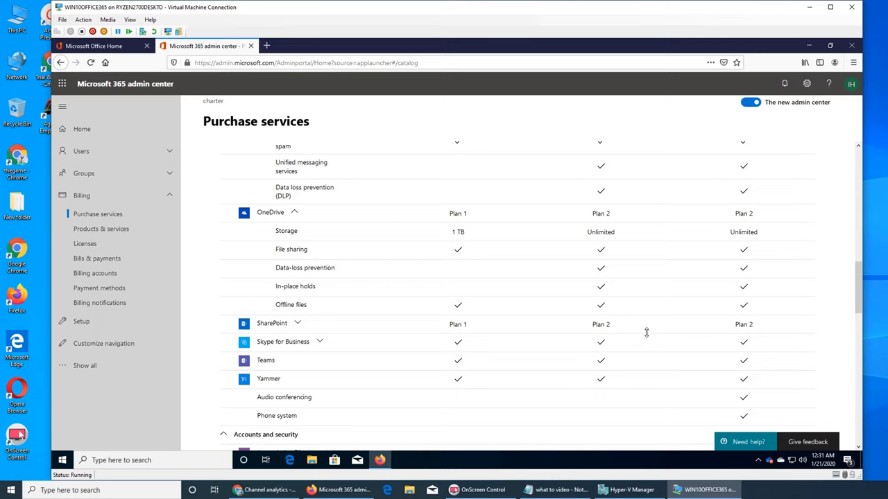
# Step: Expand the SharePoint feature breakdown and scroll through the comparison
pyautogui.click(297, 322)
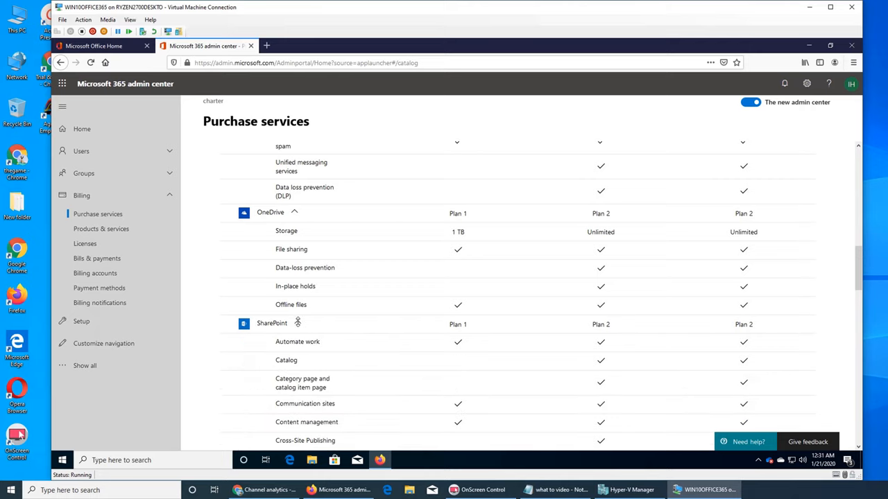
pyautogui.scroll(-3)
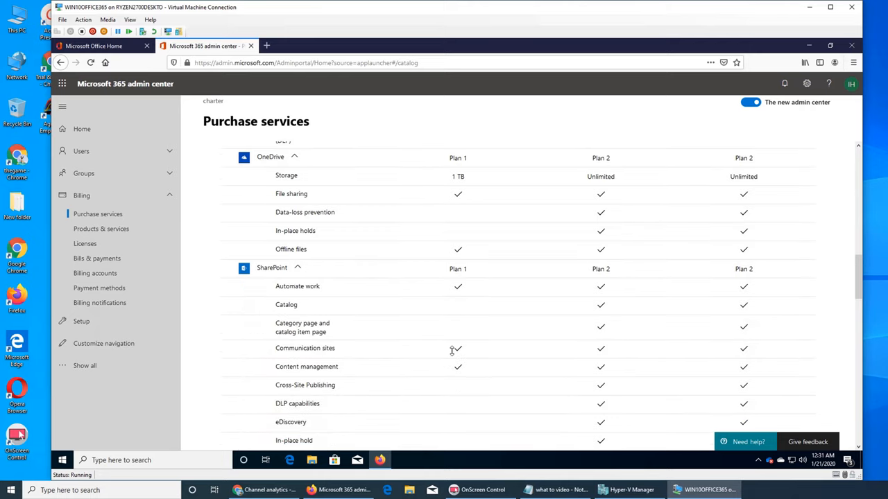
pyautogui.scroll(-3)
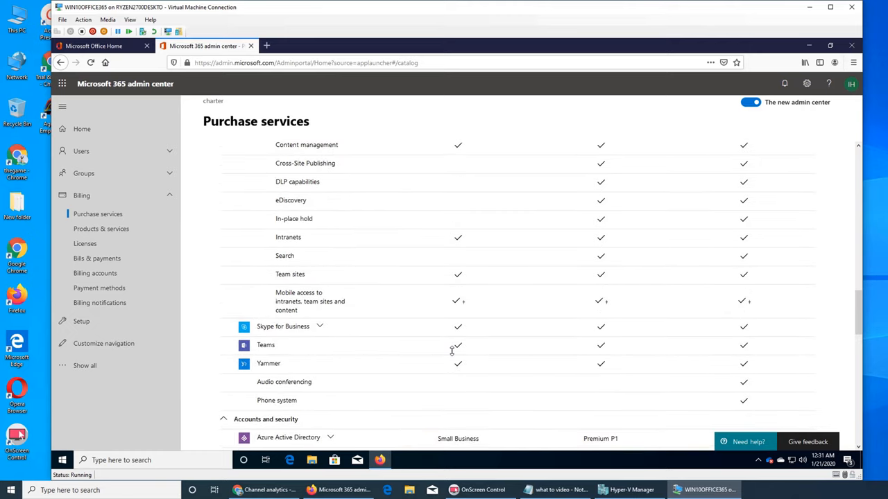
pyautogui.moveTo(436, 317)
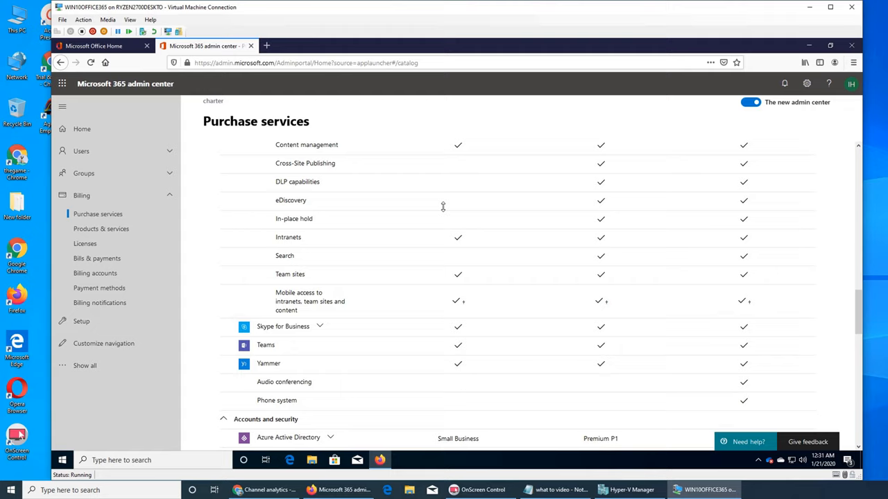
pyautogui.moveTo(456, 204)
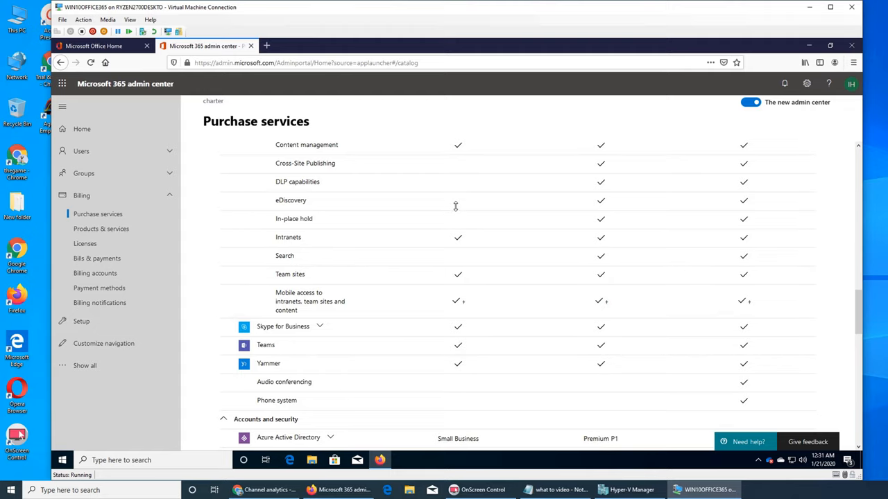
pyautogui.scroll(-3)
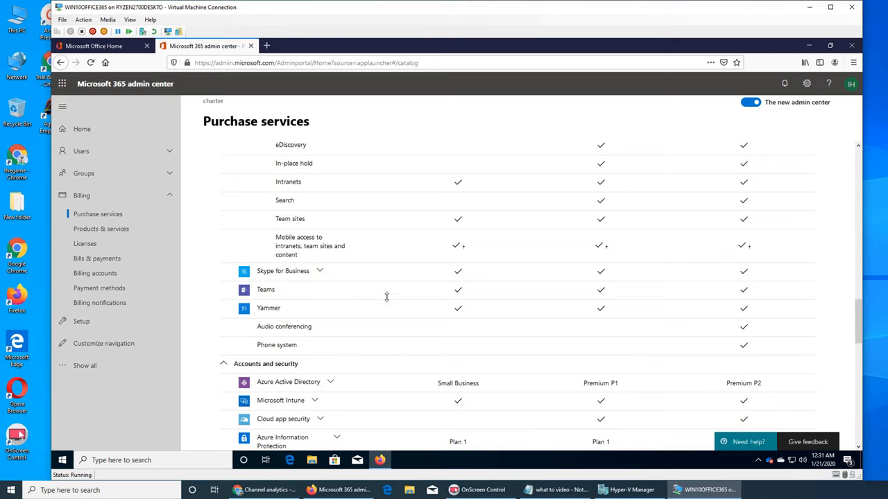
pyautogui.scroll(-3)
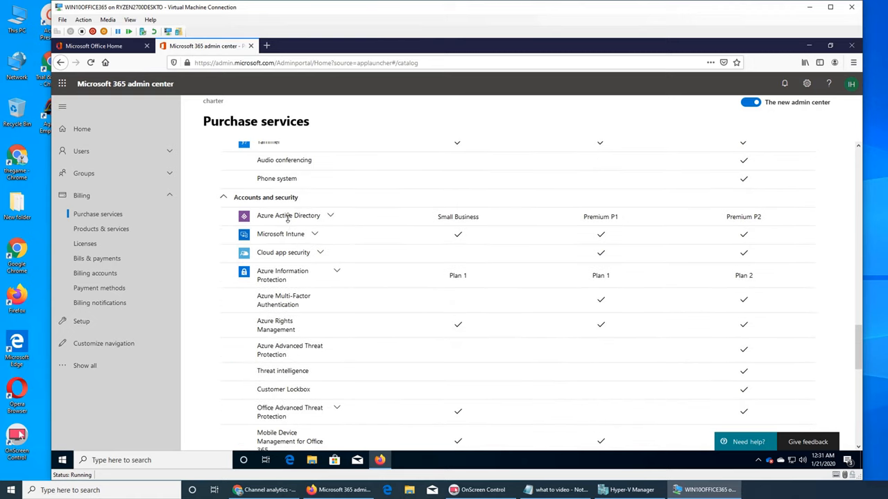
pyautogui.moveTo(733, 234)
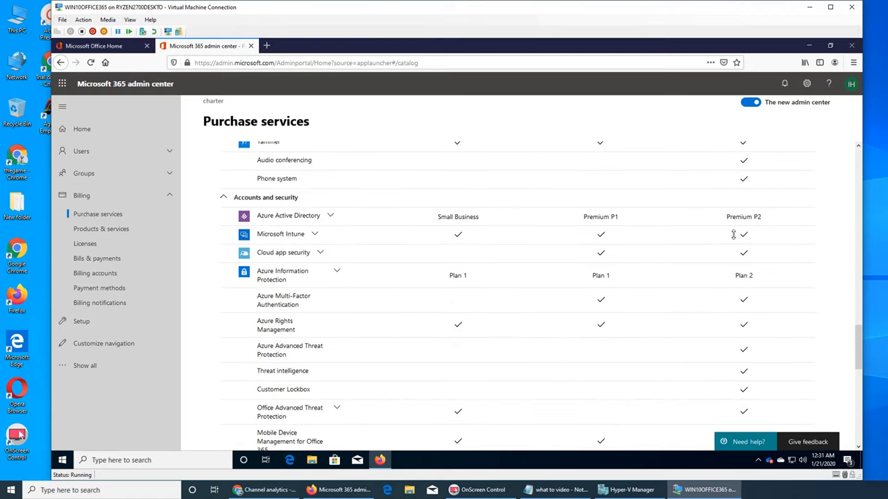
pyautogui.moveTo(504, 229)
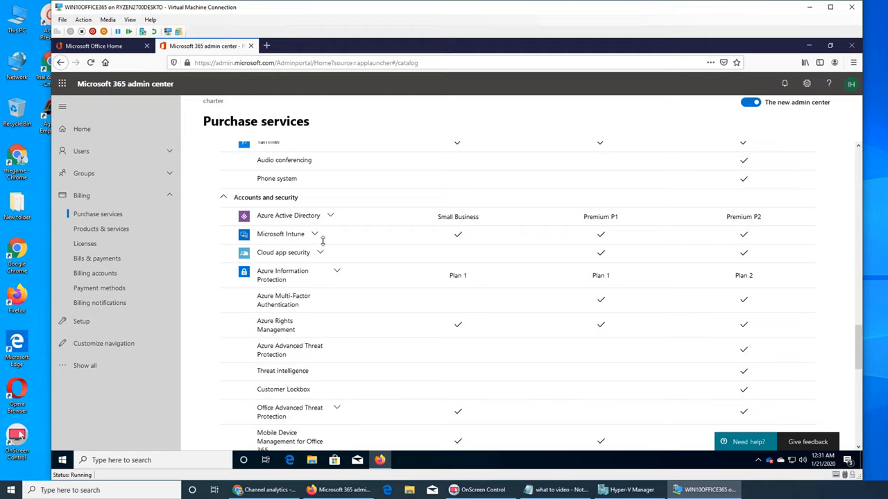
# Step: Expand the Microsoft Intune breakdown and scroll to the bottom of the comparison
pyautogui.click(314, 234)
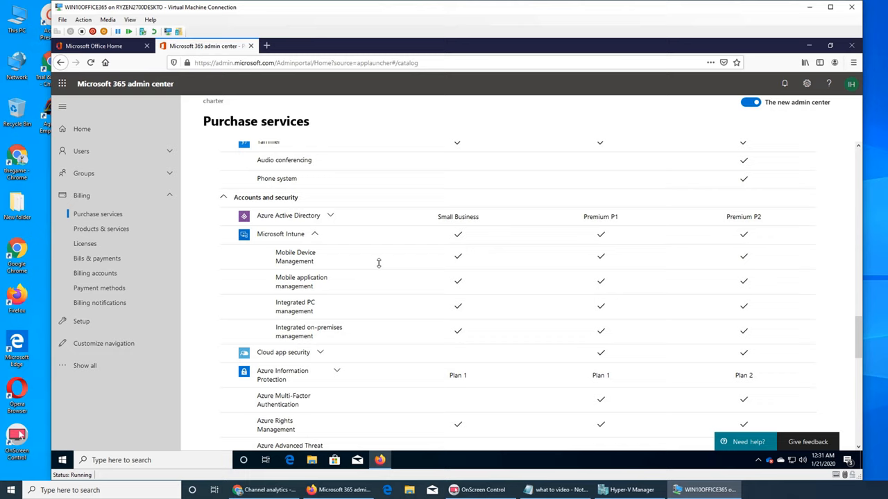
pyautogui.scroll(-3)
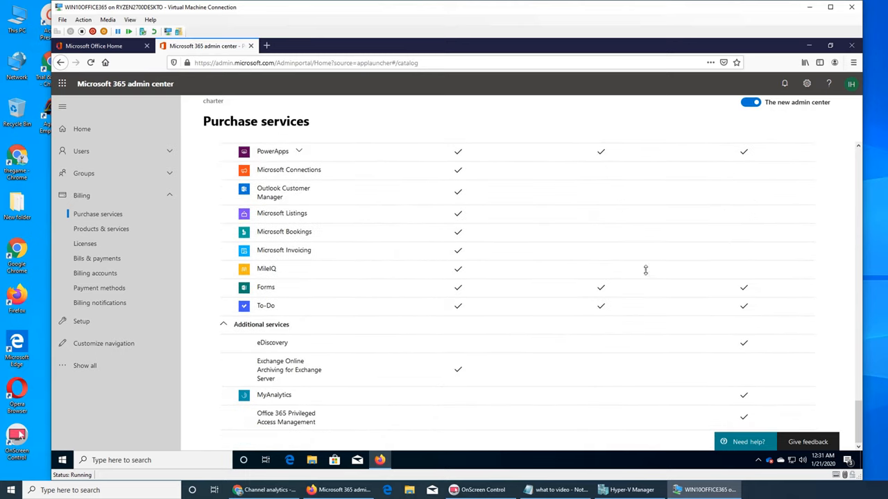
pyautogui.scroll(-3)
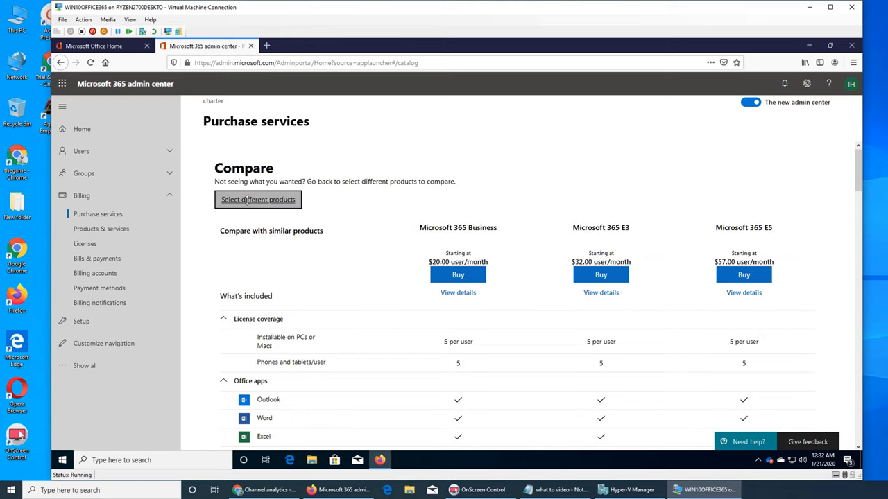
# Step: Return to product selection via 'Select different products' and scroll the catalog
pyautogui.click(258, 199)
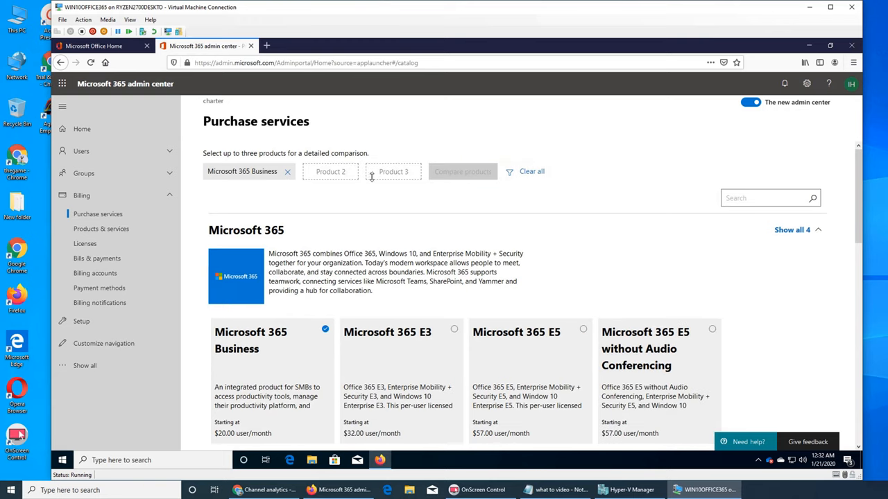
pyautogui.scroll(-3)
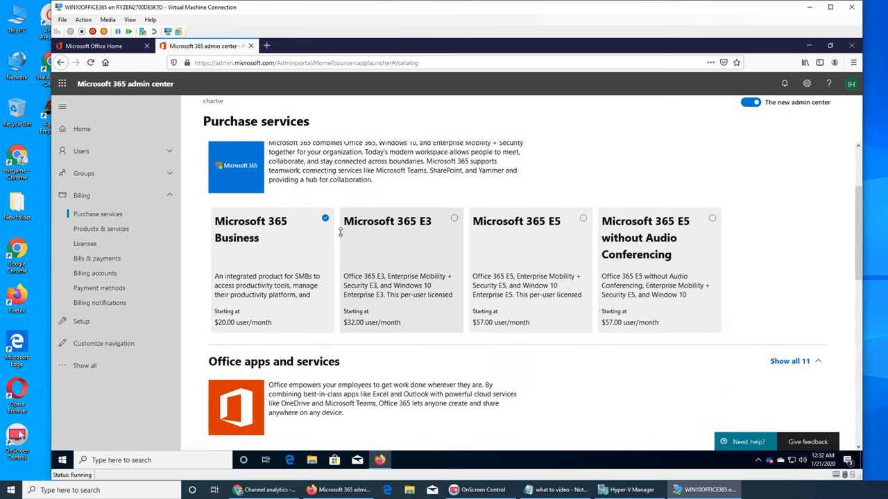
pyautogui.moveTo(375, 236)
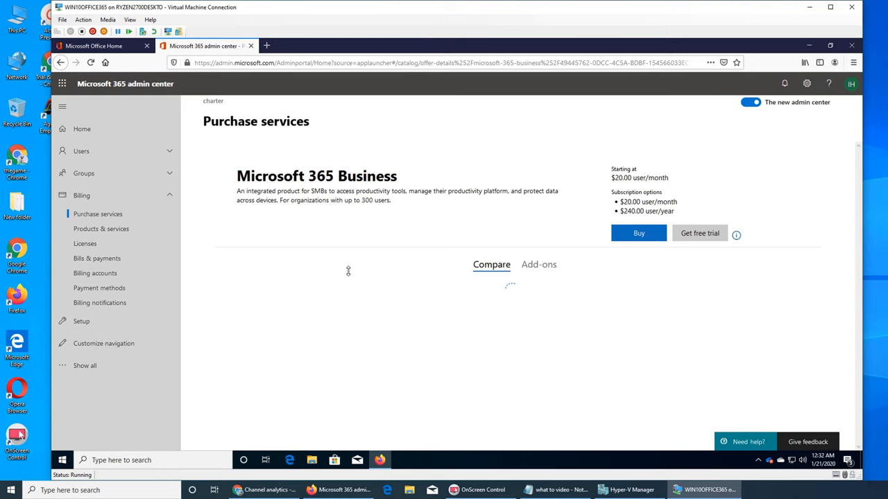
# Step: Compare Microsoft 365 Business against Office 365 Business Premium and E3, expanding Exchange details
pyautogui.click(491, 264)
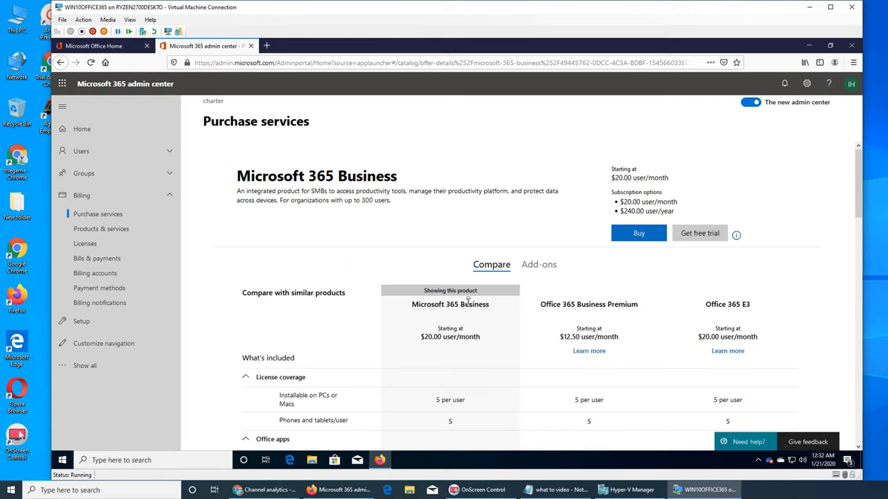
pyautogui.scroll(-3)
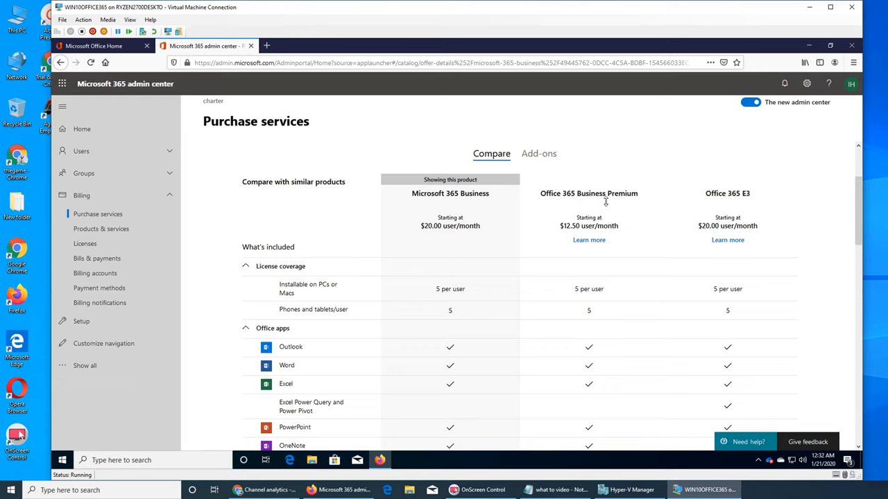
pyautogui.moveTo(560, 289)
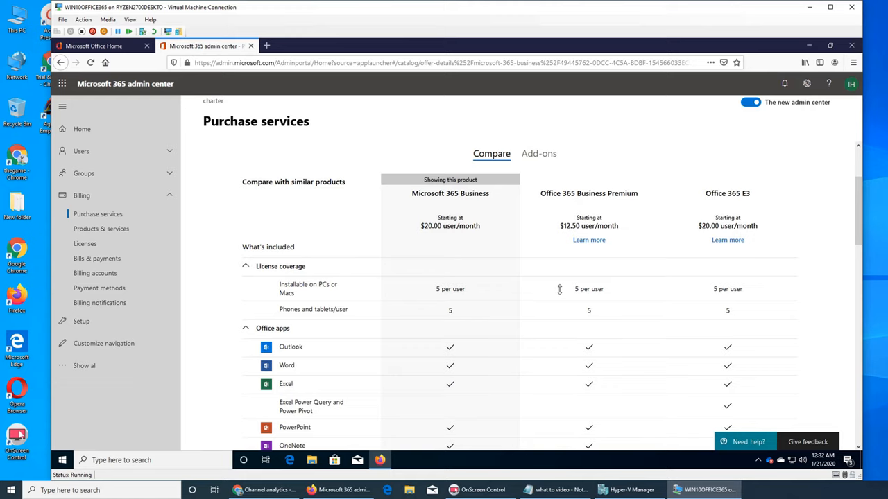
pyautogui.scroll(-3)
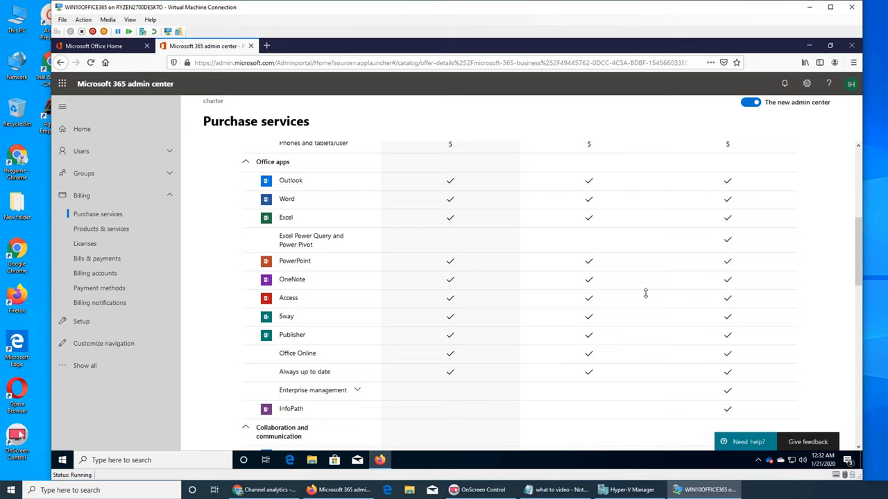
pyautogui.moveTo(305, 197)
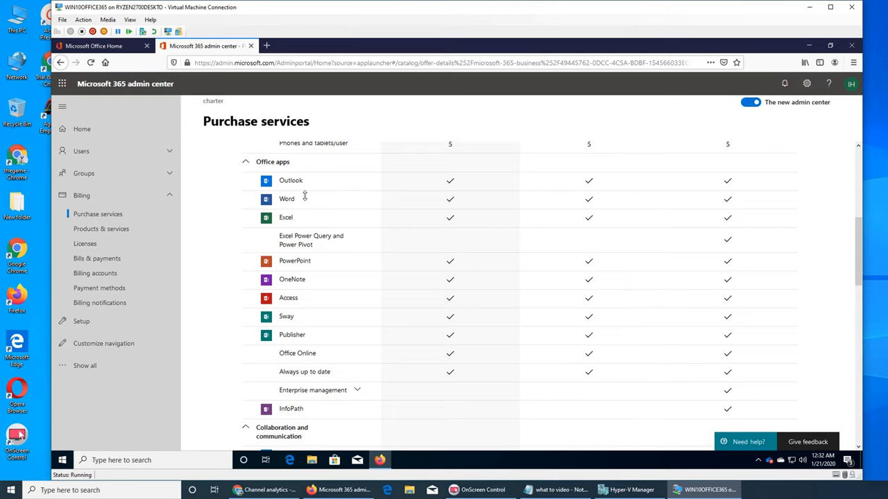
pyautogui.scroll(-3)
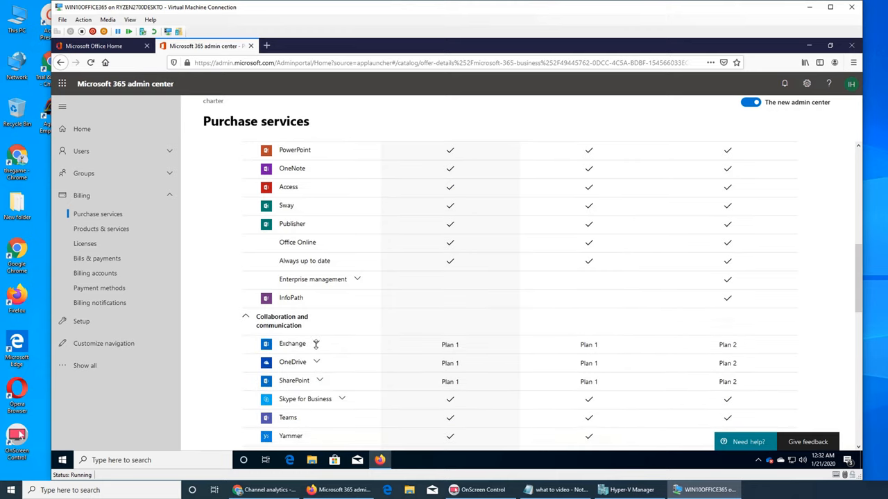
pyautogui.click(315, 345)
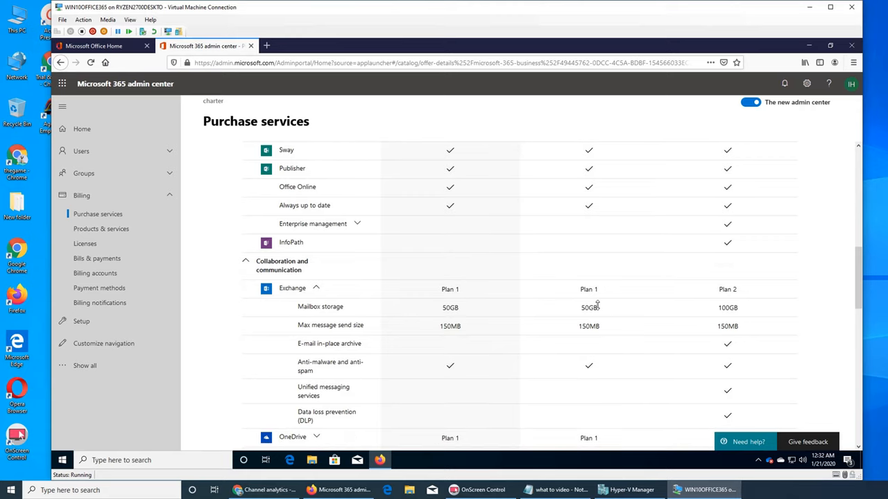
pyautogui.scroll(-3)
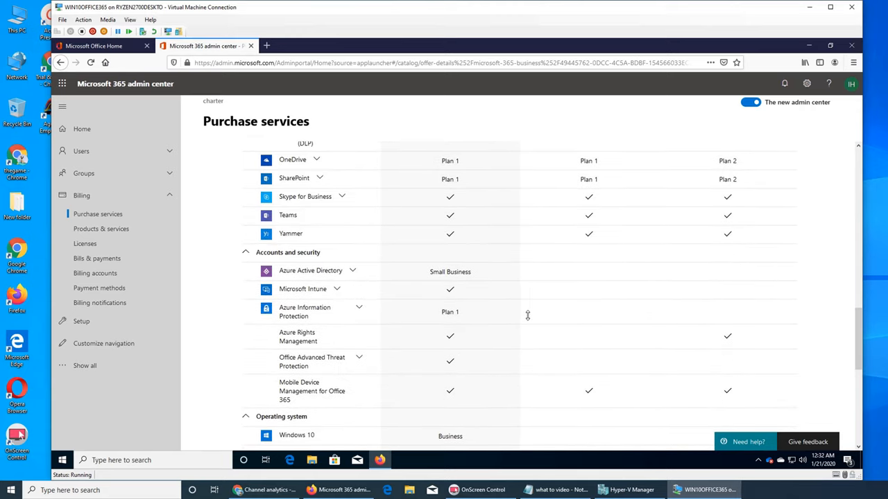
pyautogui.moveTo(368, 267)
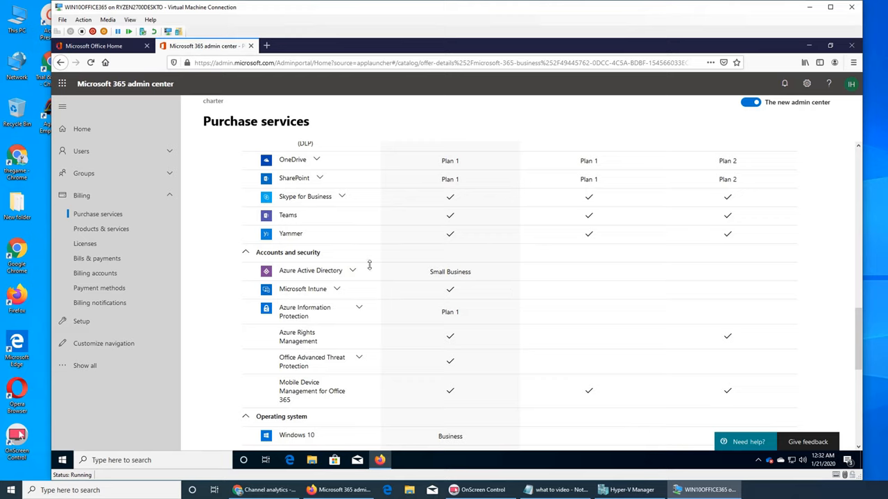
pyautogui.moveTo(480, 250)
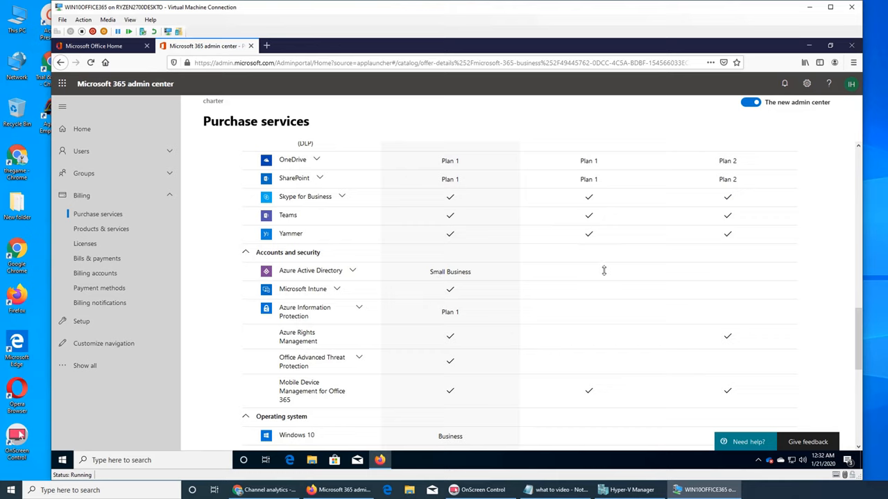
pyautogui.moveTo(598, 269)
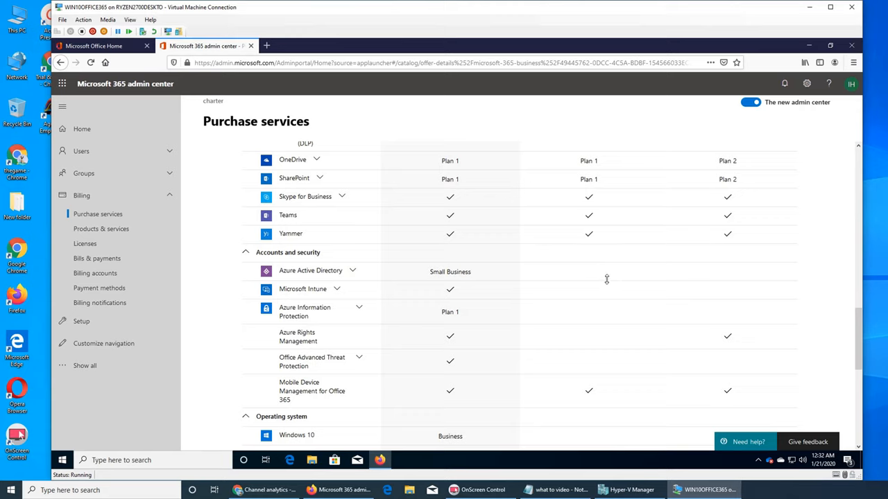
pyautogui.moveTo(588, 280)
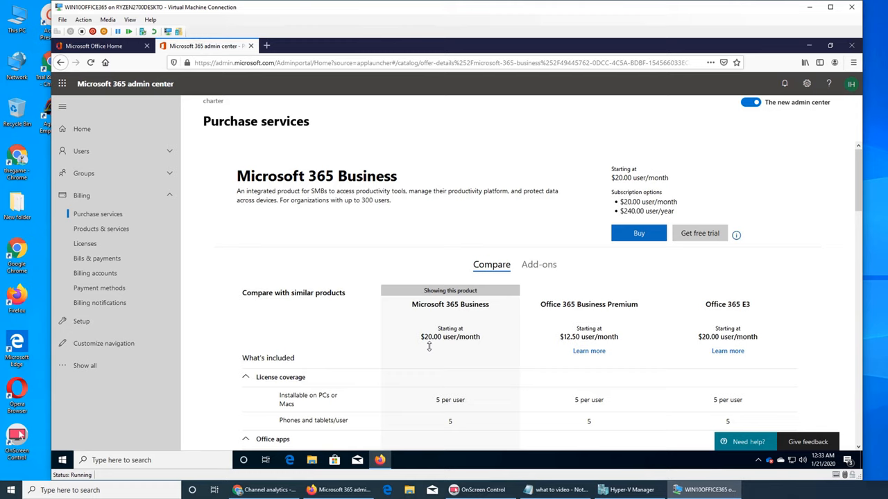
pyautogui.moveTo(432, 345)
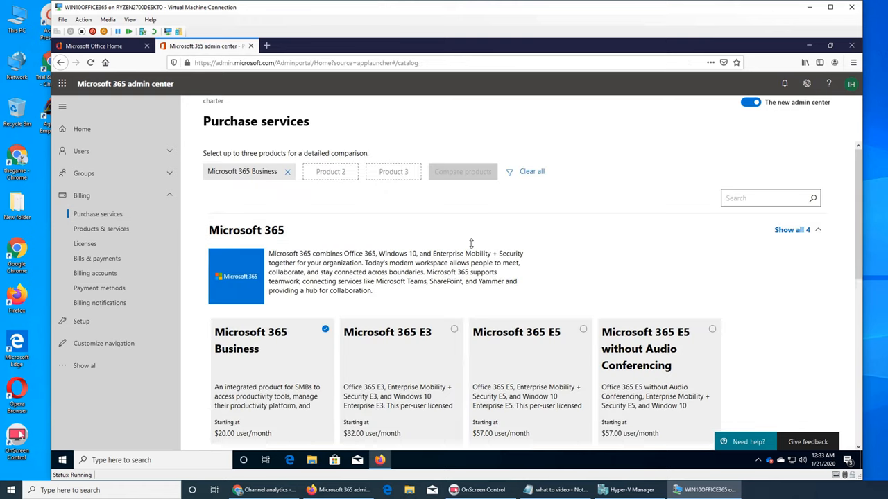
pyautogui.moveTo(485, 230)
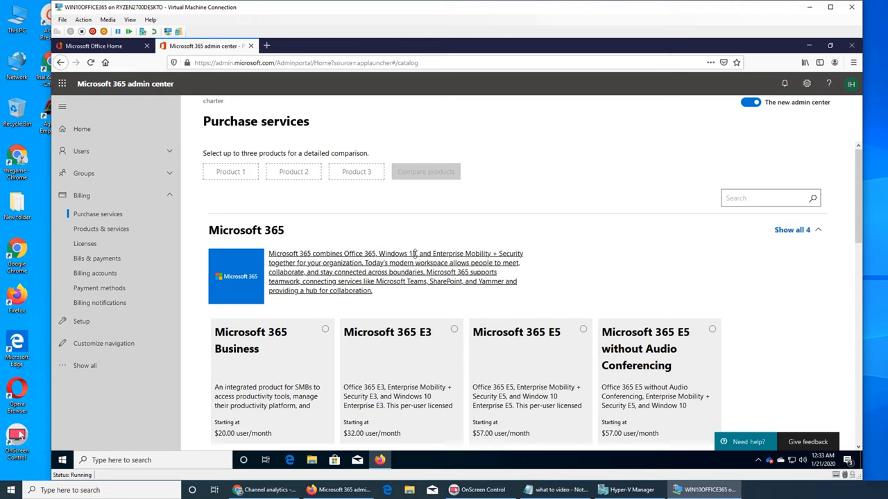
pyautogui.moveTo(440, 270)
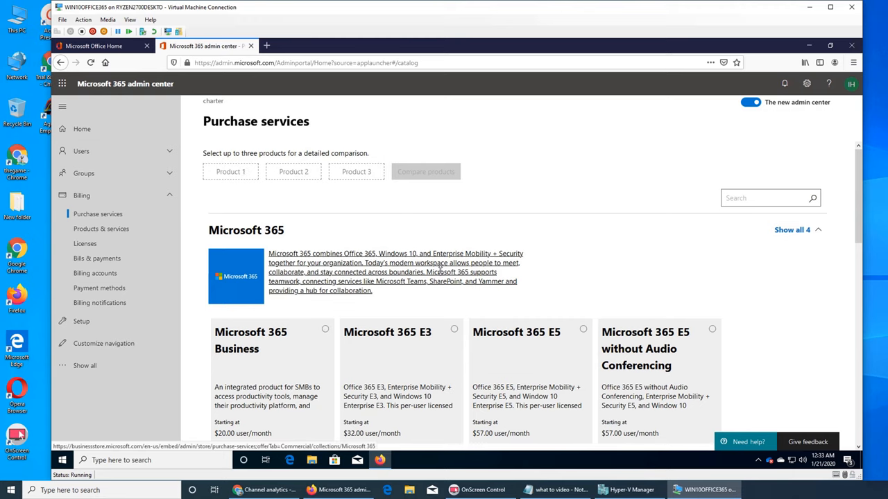
# Step: Scroll the Purchase services catalog to its end, then go to Products & services
pyautogui.scroll(-3)
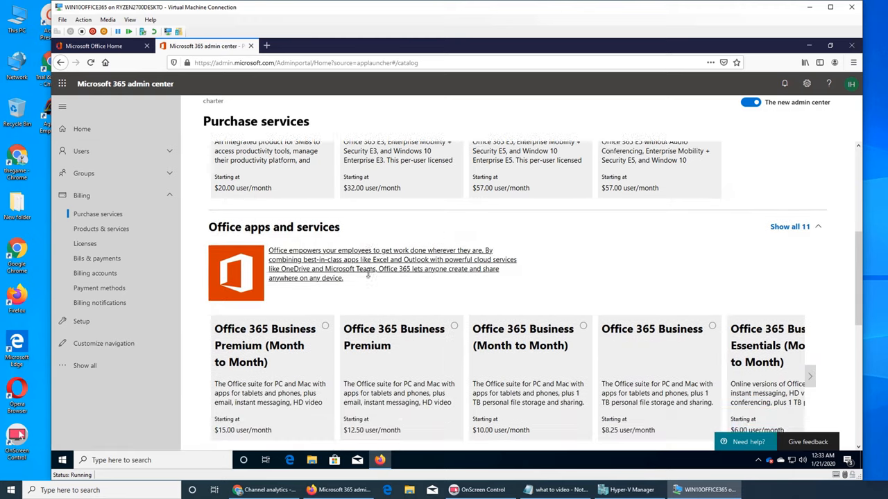
pyautogui.scroll(-3)
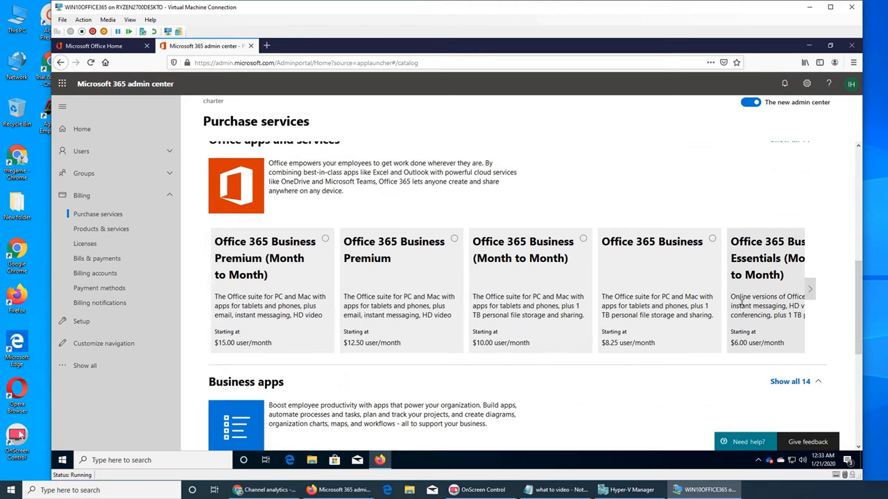
pyautogui.scroll(-3)
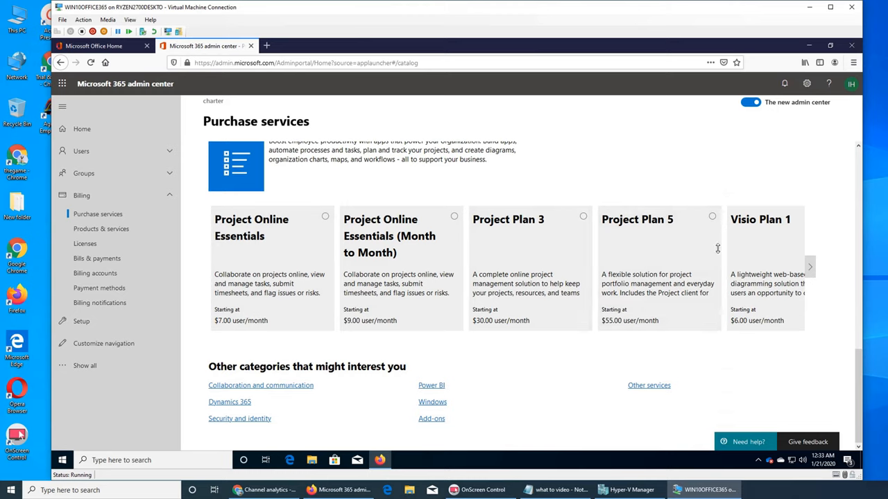
pyautogui.moveTo(701, 354)
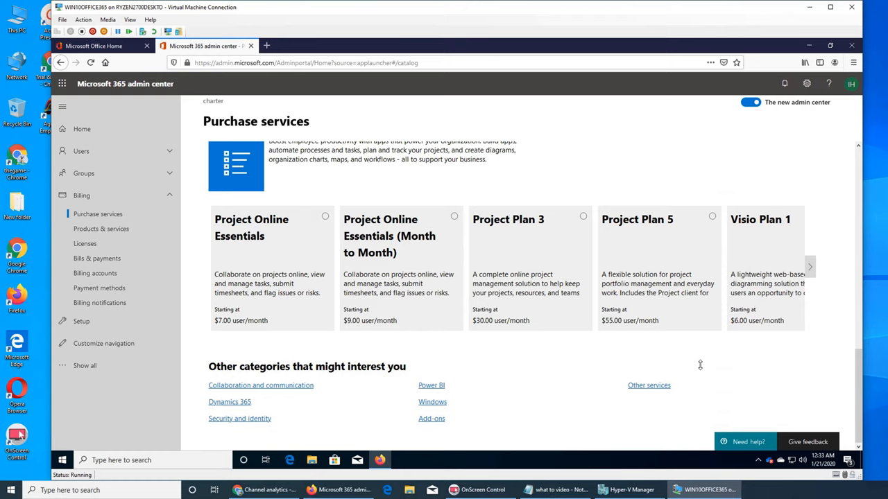
pyautogui.moveTo(526, 367)
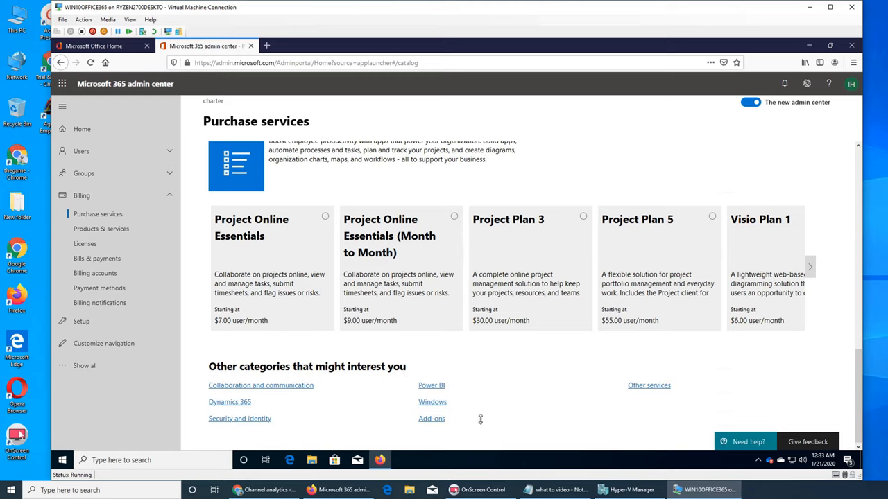
pyautogui.click(101, 229)
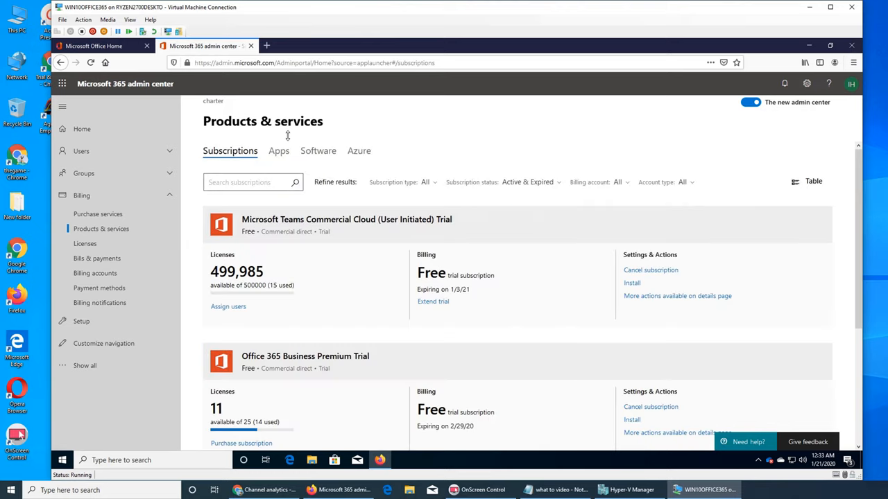
pyautogui.scroll(-3)
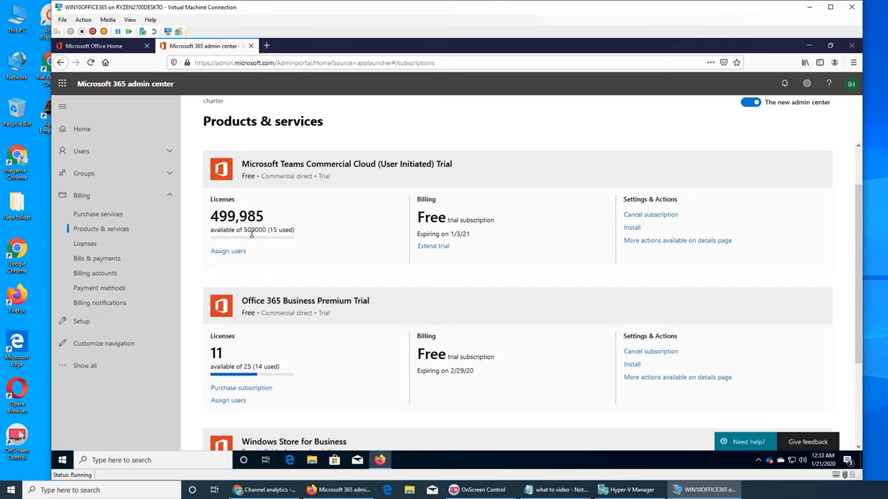
pyautogui.scroll(-3)
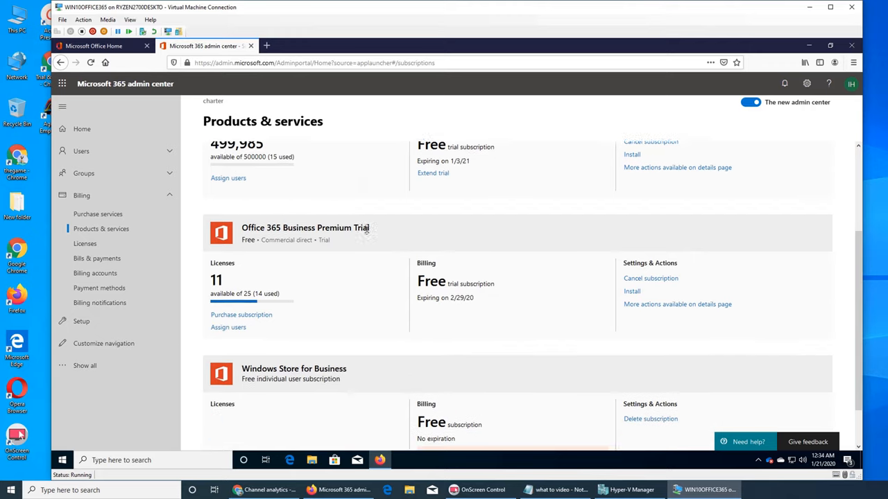
pyautogui.scroll(-3)
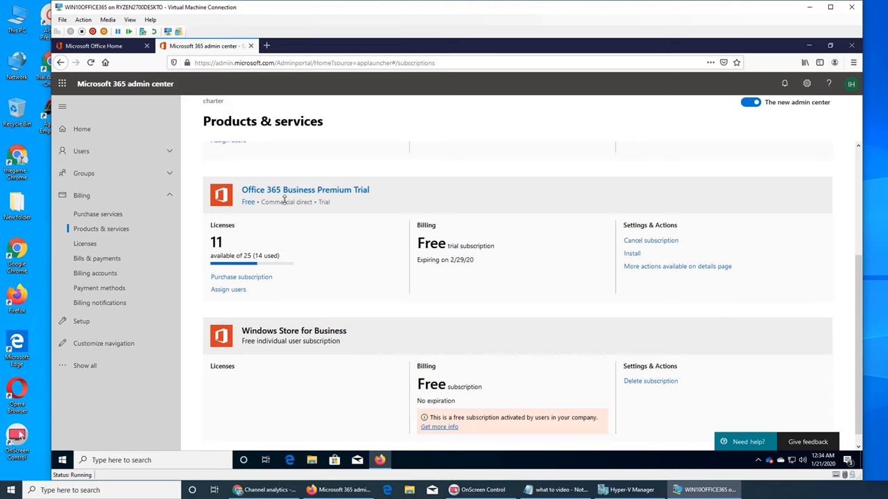
pyautogui.moveTo(350, 196)
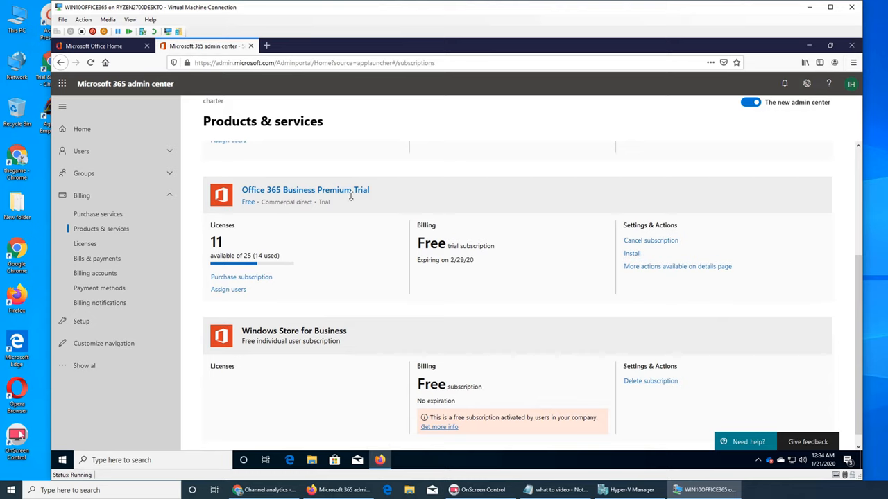
pyautogui.moveTo(300, 211)
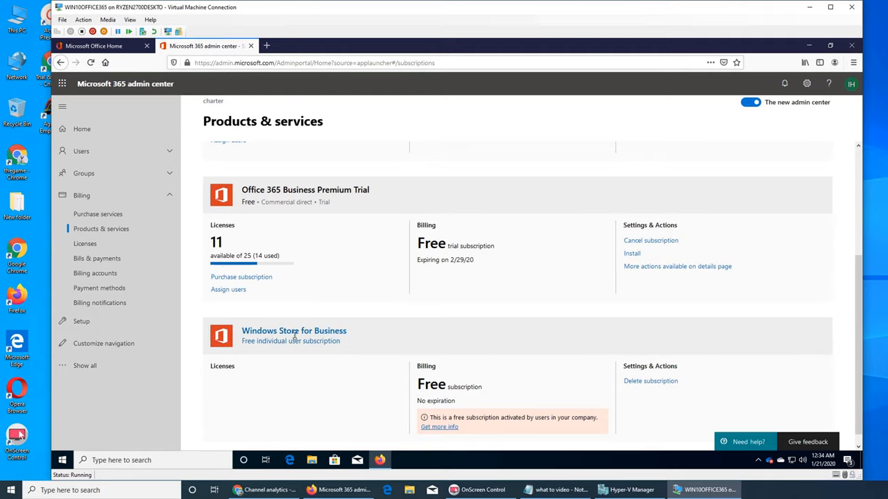
pyautogui.scroll(-3)
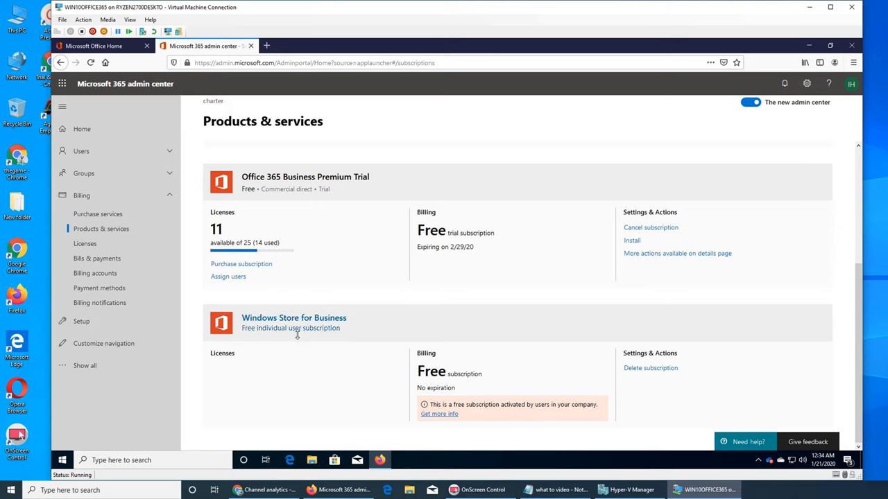
pyautogui.moveTo(328, 336)
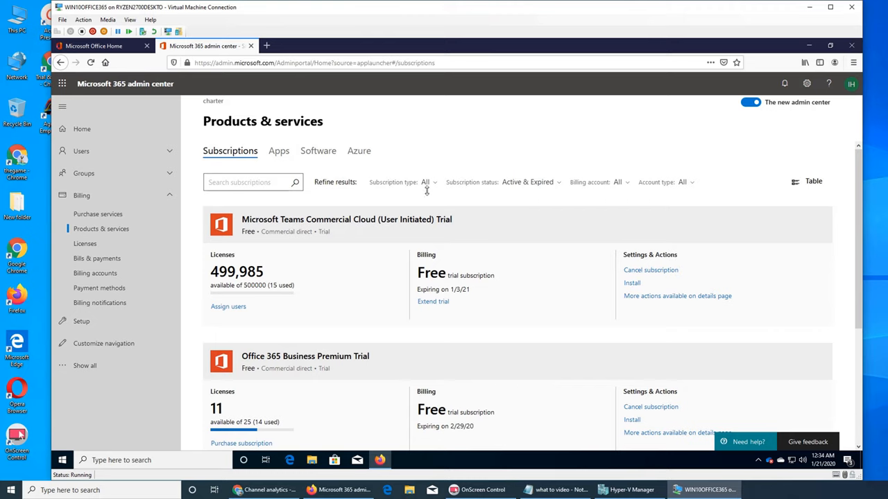
pyautogui.moveTo(565, 185)
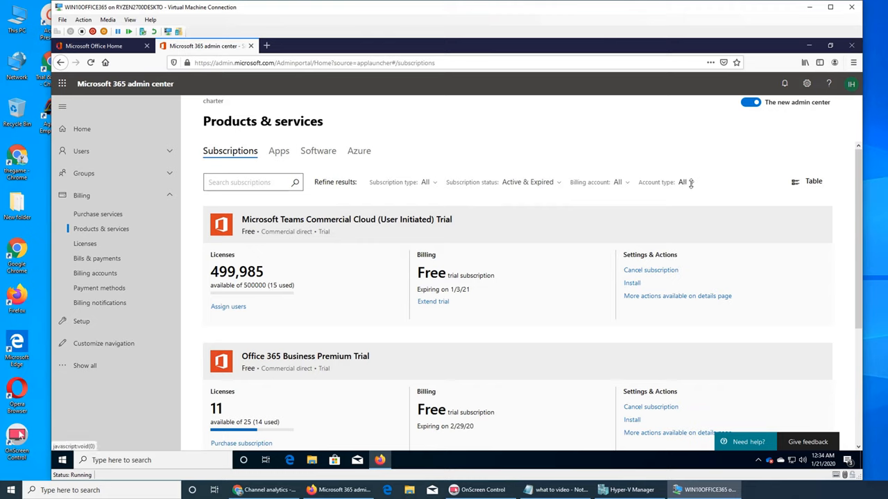
pyautogui.click(684, 182)
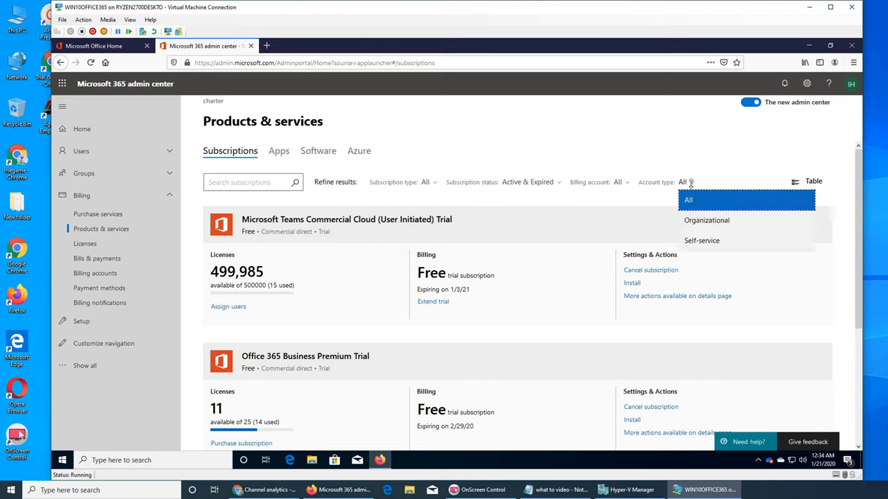
pyautogui.click(686, 181)
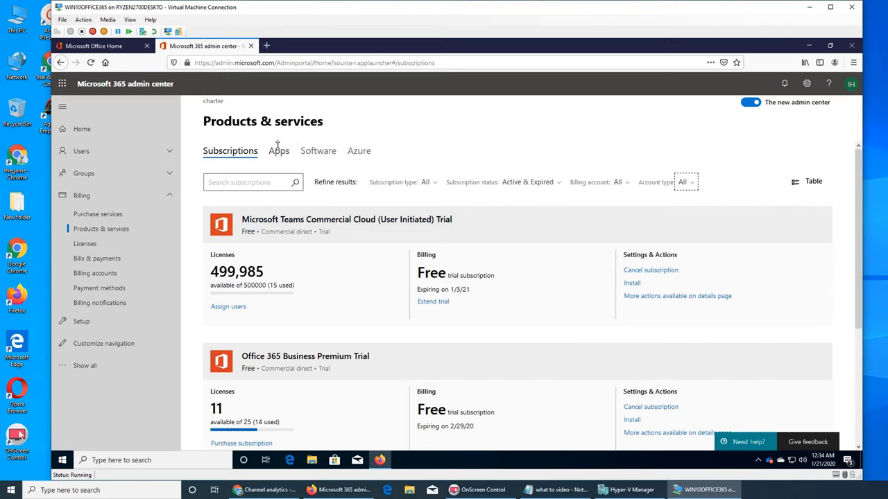
pyautogui.click(278, 150)
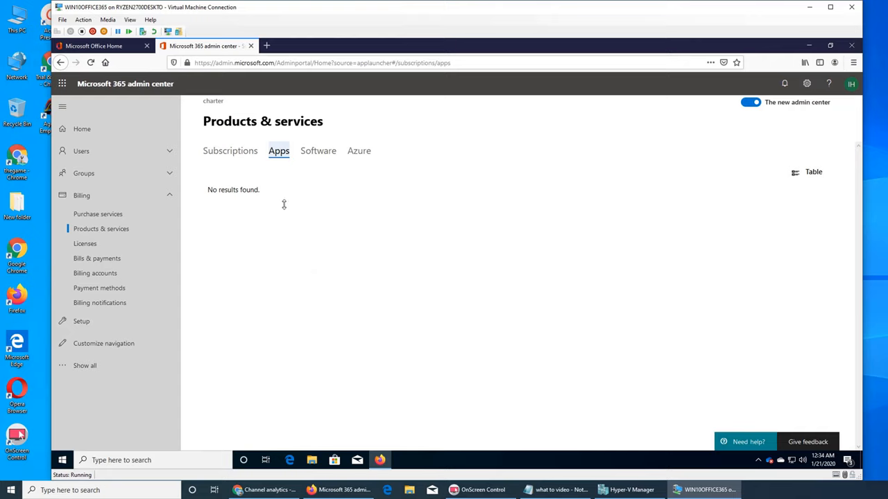
pyautogui.click(317, 150)
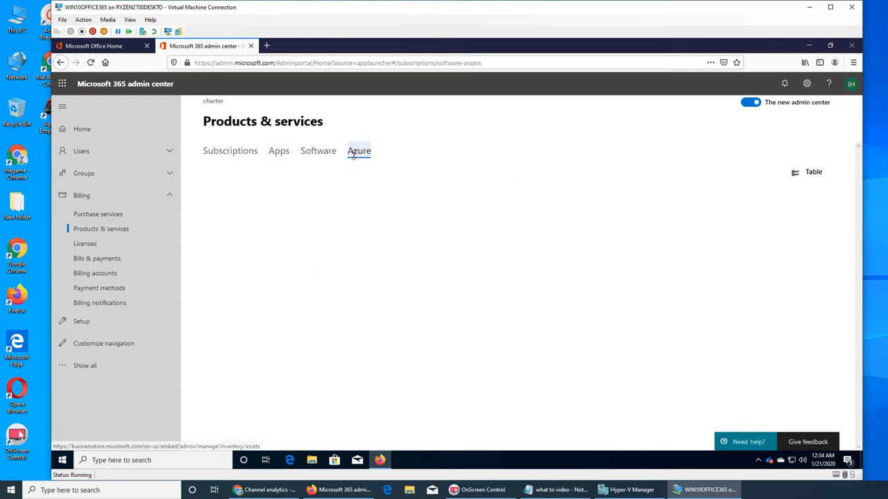
pyautogui.click(358, 150)
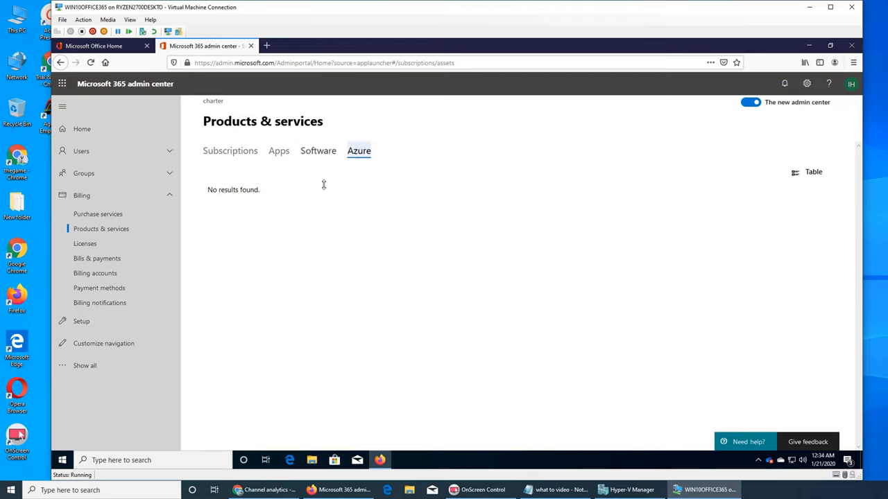
pyautogui.moveTo(284, 161)
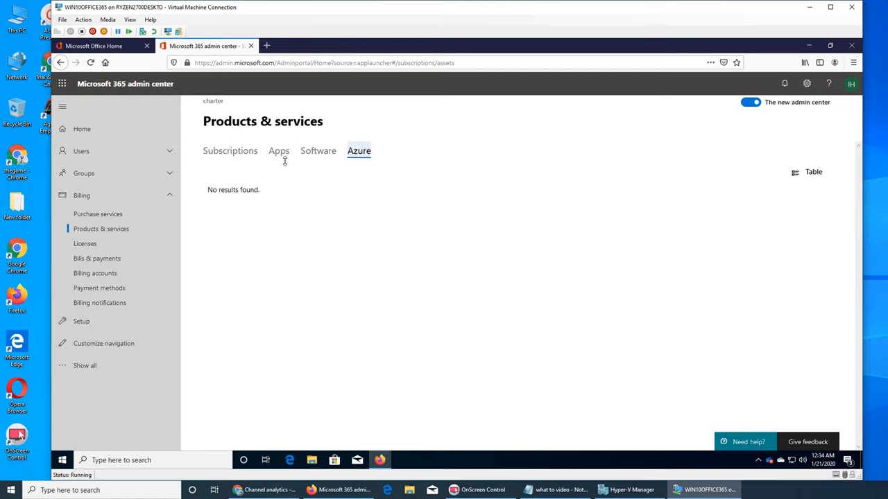
pyautogui.click(229, 150)
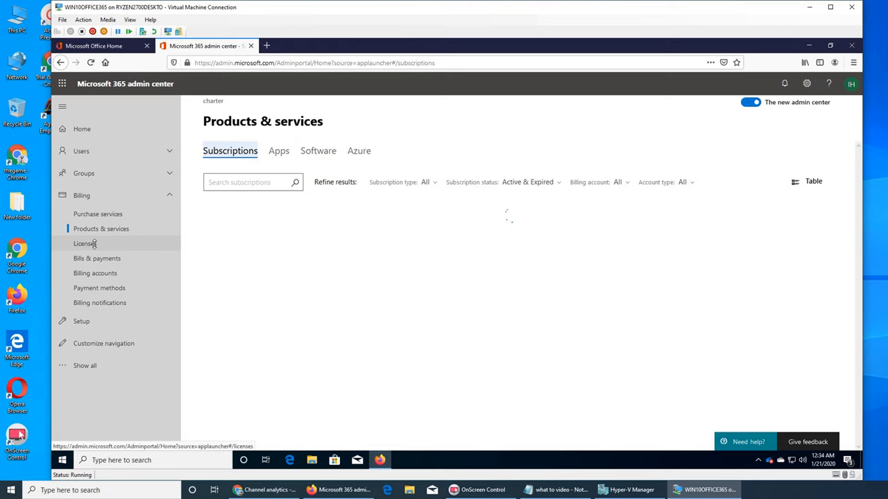
pyautogui.click(85, 244)
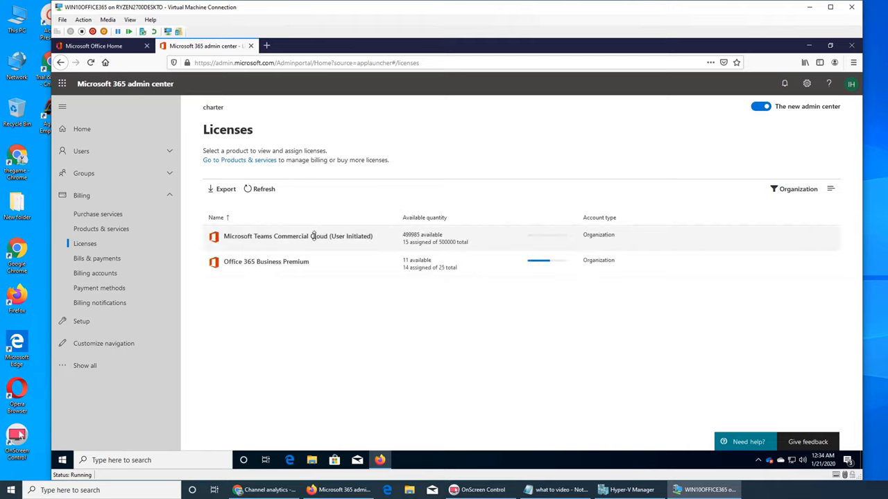
pyautogui.moveTo(451, 250)
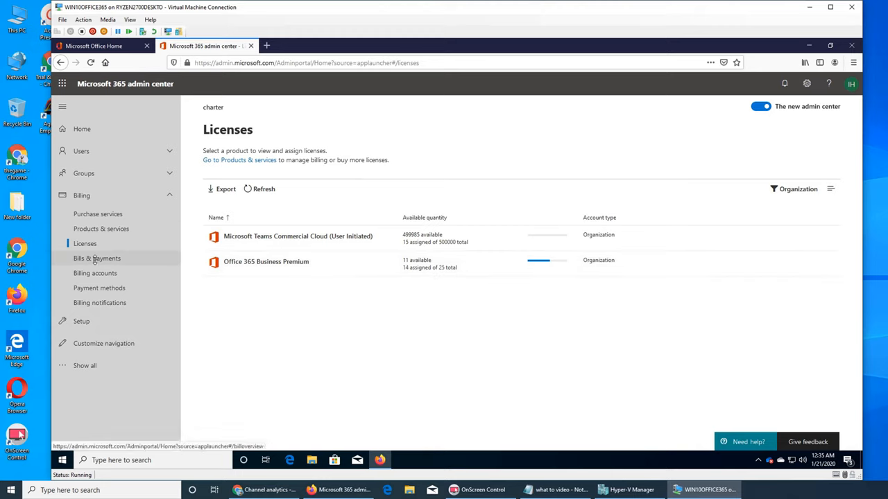
# Step: Open the Bills & payments page from the Billing navigation
pyautogui.click(96, 258)
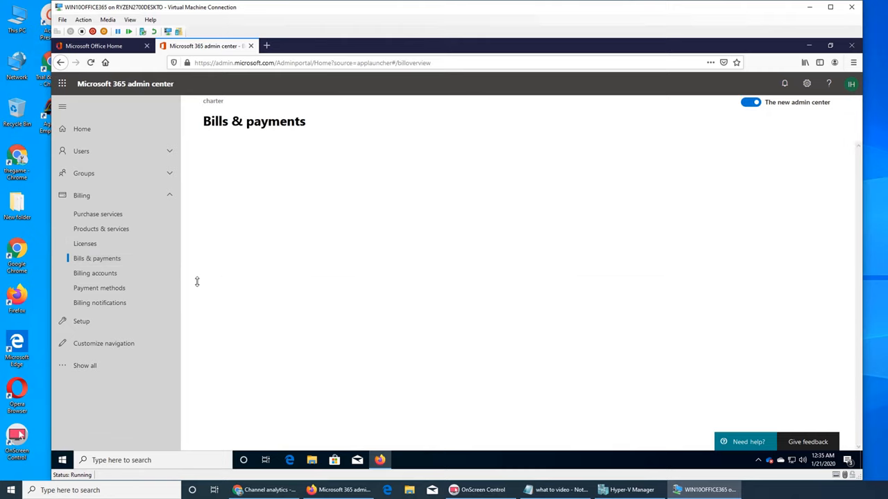
pyautogui.click(96, 258)
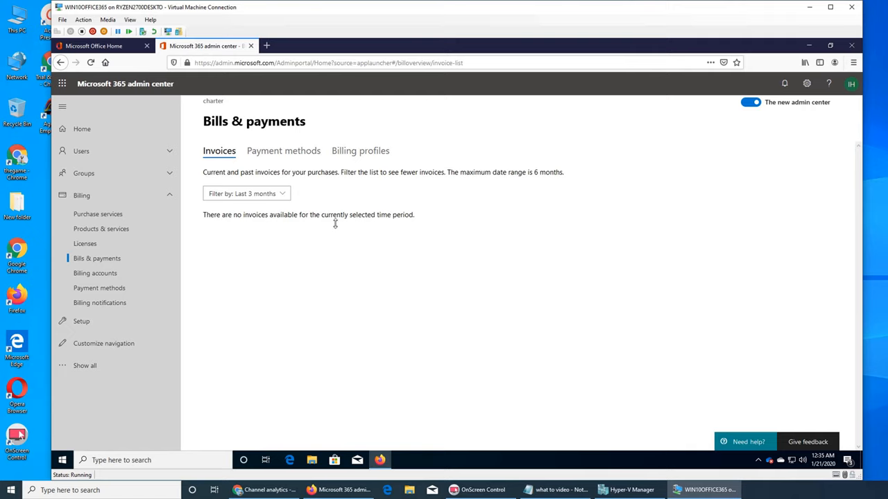
pyautogui.moveTo(349, 313)
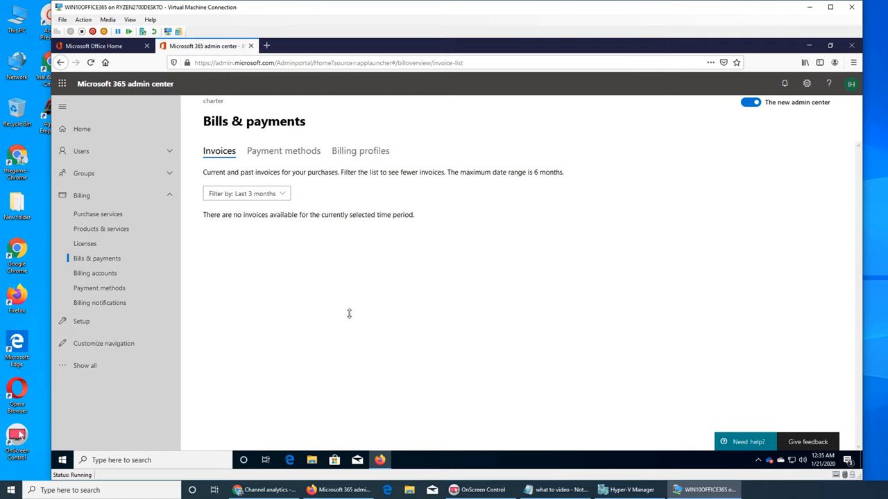
pyautogui.moveTo(406, 278)
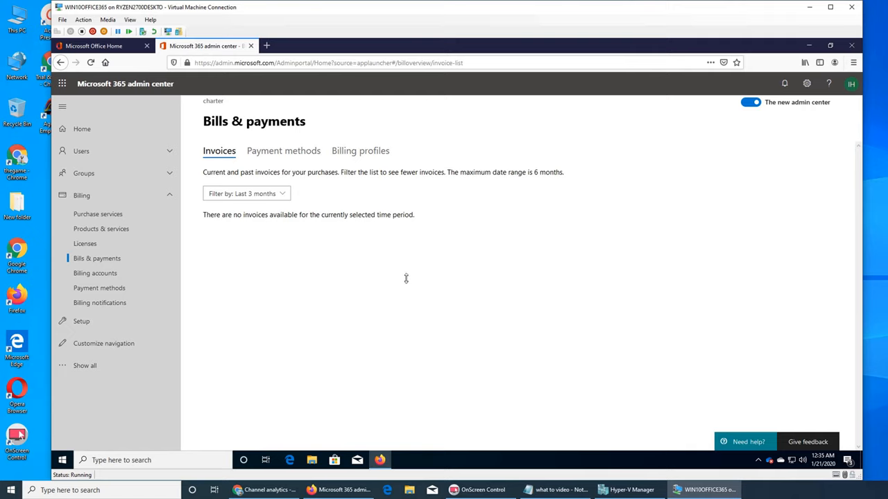
pyautogui.moveTo(407, 294)
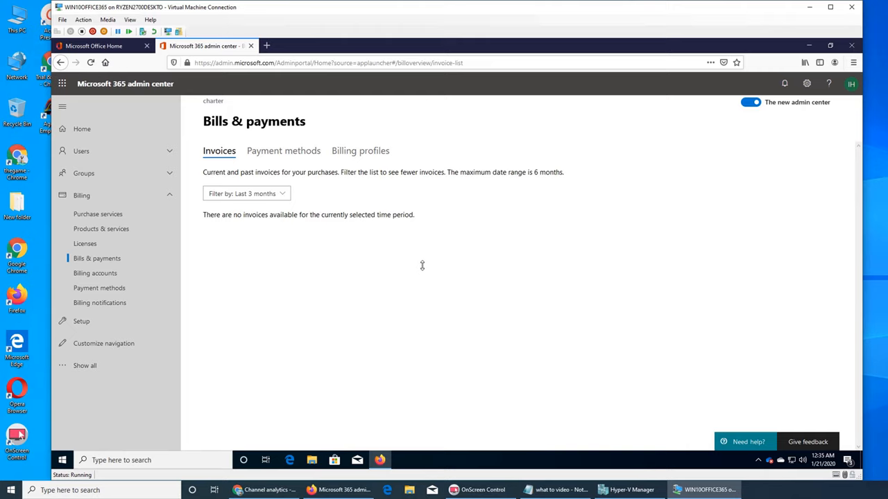
pyautogui.moveTo(470, 273)
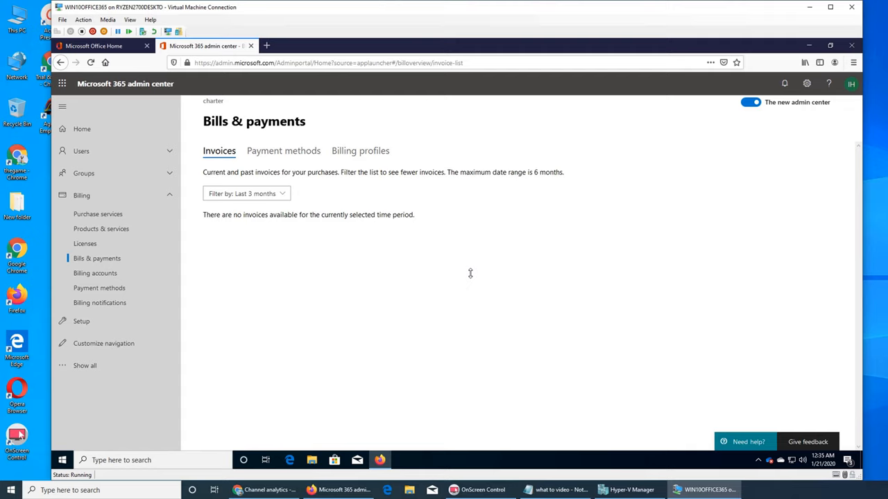
pyautogui.moveTo(253, 196)
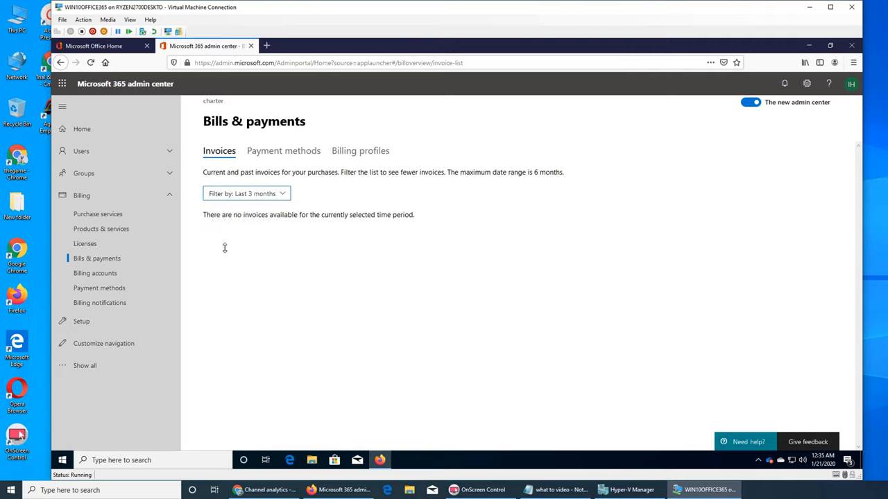
pyautogui.moveTo(216, 289)
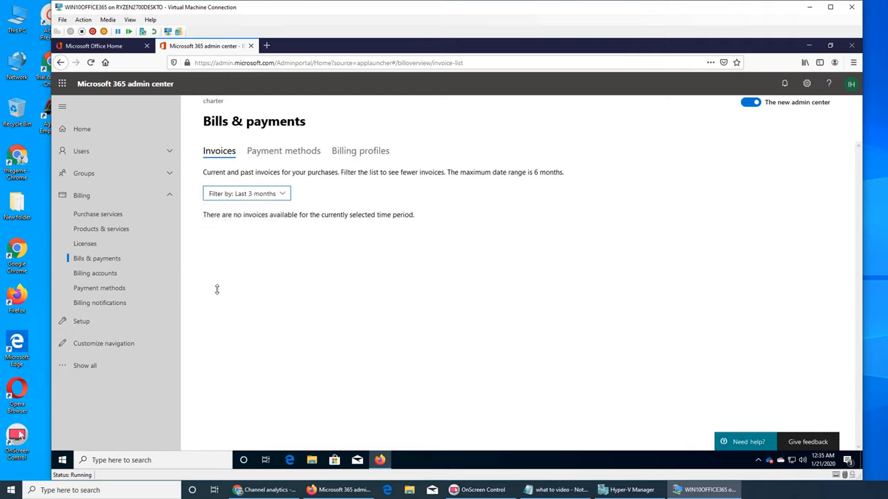
pyautogui.moveTo(308, 281)
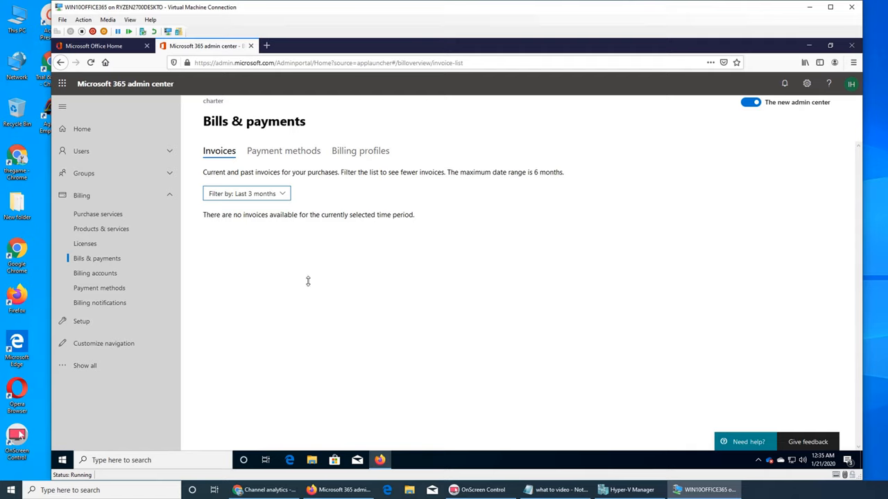
pyautogui.moveTo(287, 323)
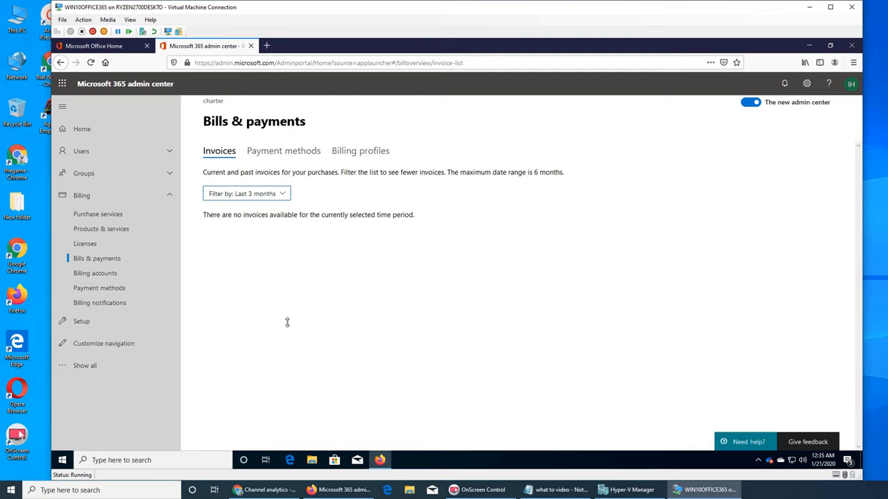
pyautogui.moveTo(246, 350)
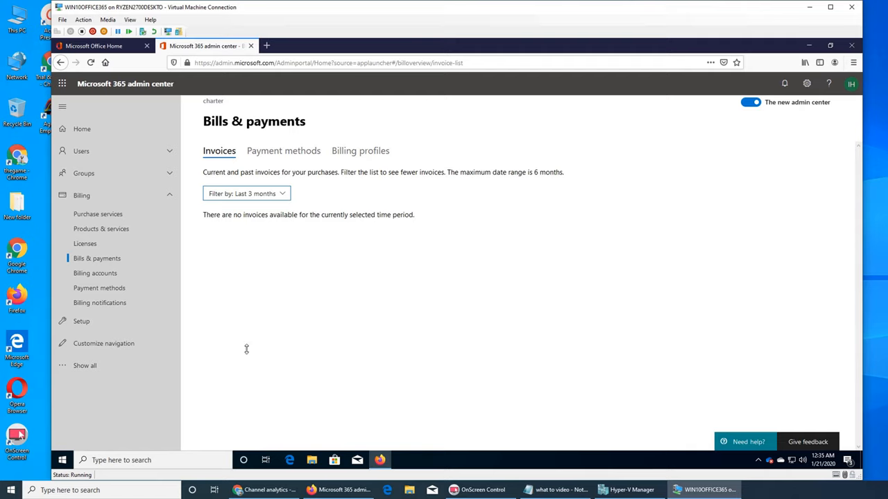
pyautogui.moveTo(292, 381)
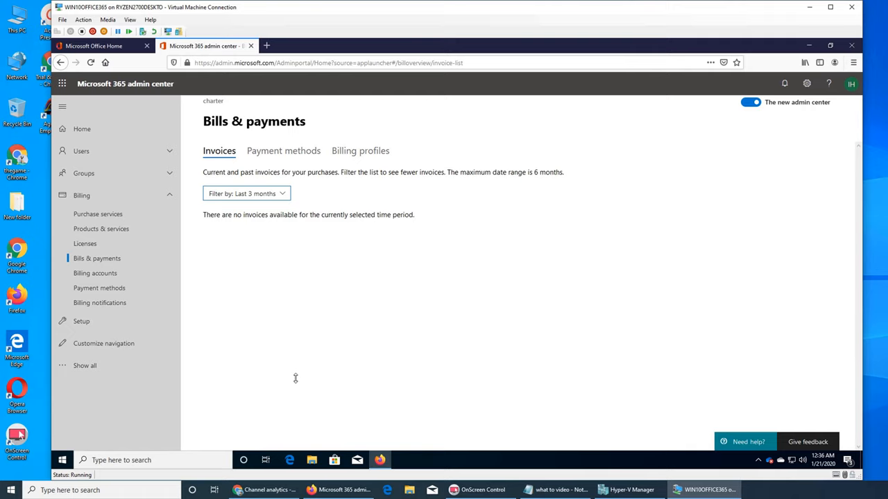
pyautogui.moveTo(678, 364)
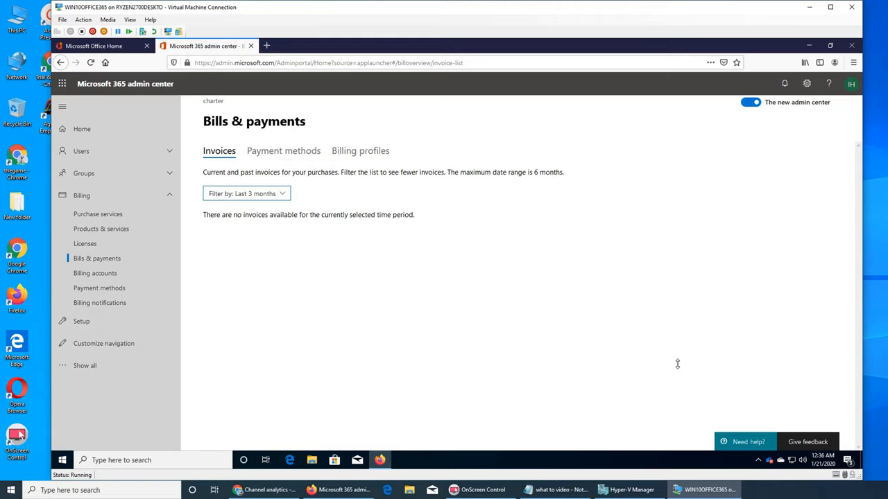
pyautogui.moveTo(283, 150)
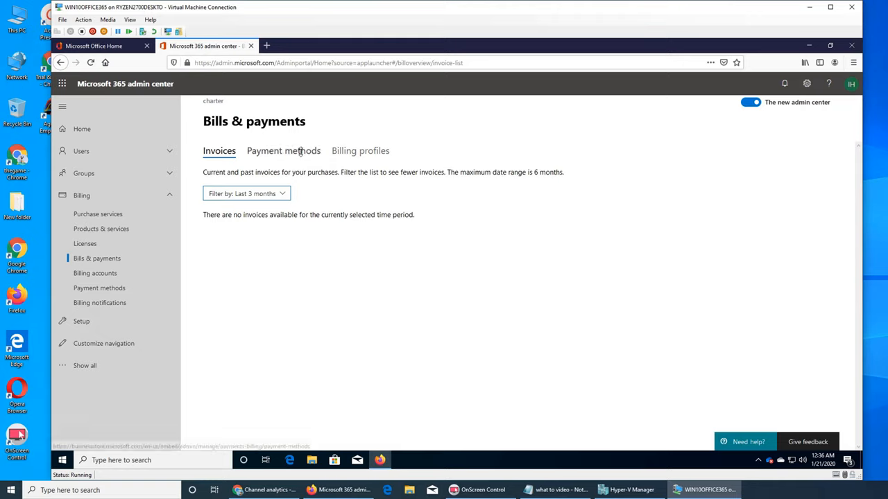
# Step: Switch to the Payment methods tab of Bills & payments, which lists no methods yet
pyautogui.click(283, 150)
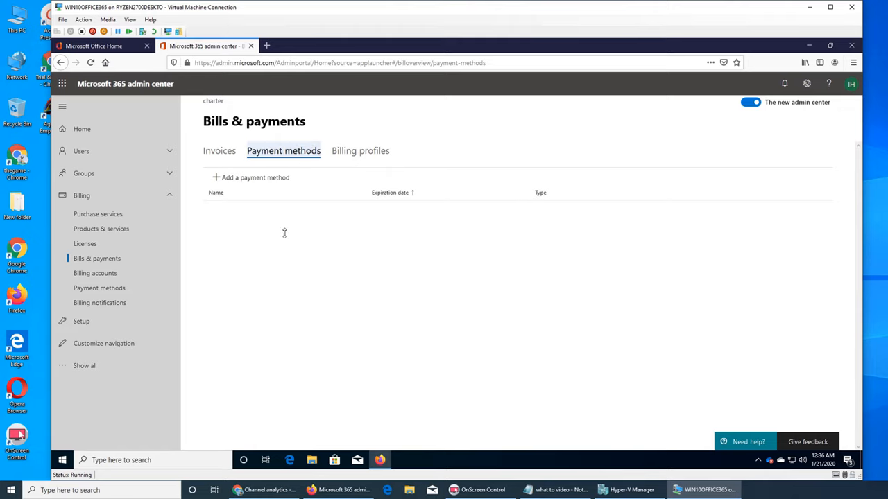
pyautogui.moveTo(278, 290)
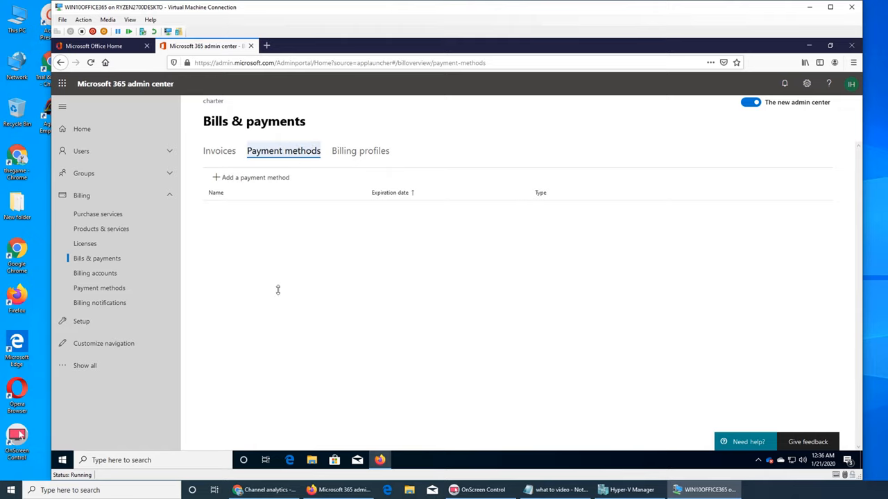
pyautogui.moveTo(241, 261)
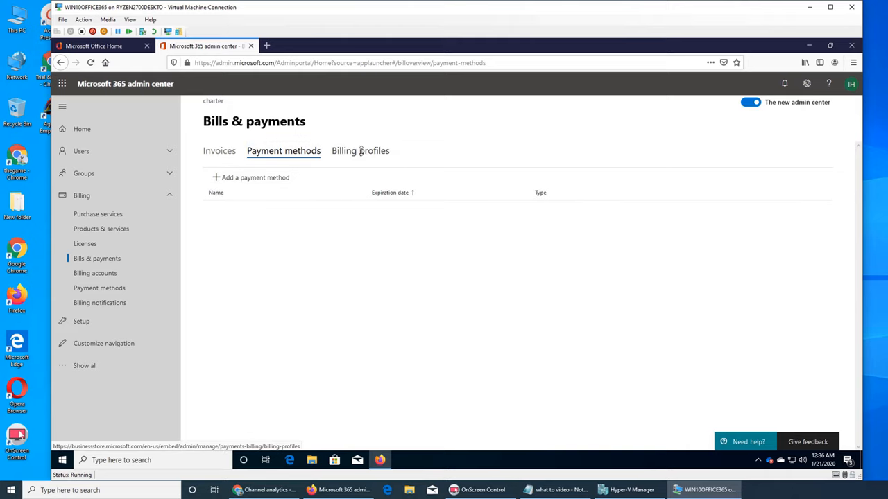
# Step: Start a new billing profile from Billing profiles and choose its billing account
pyautogui.click(360, 151)
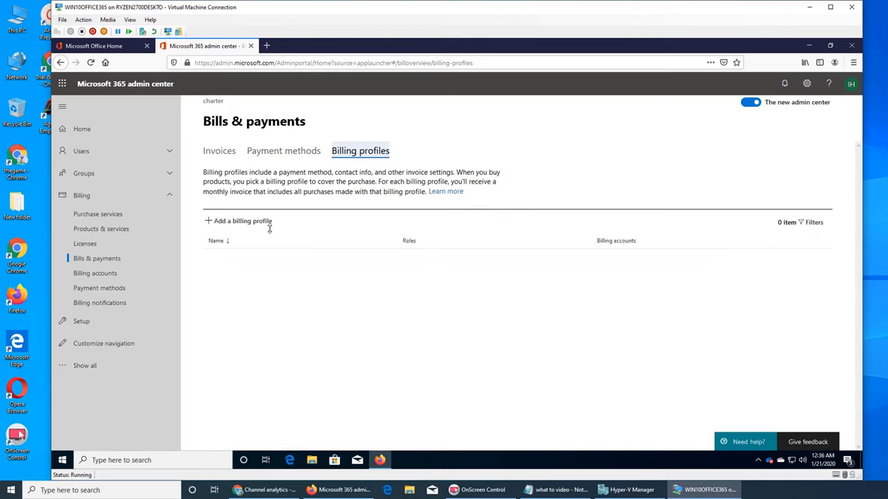
pyautogui.click(239, 220)
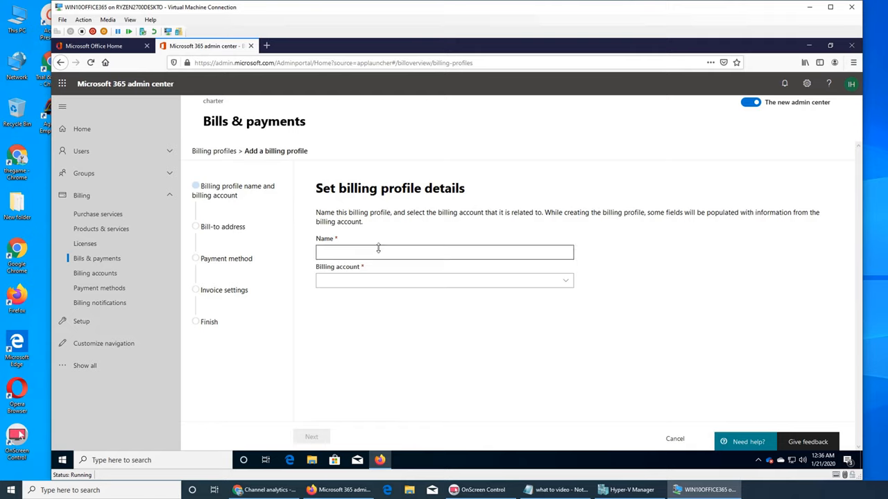
pyautogui.click(444, 280)
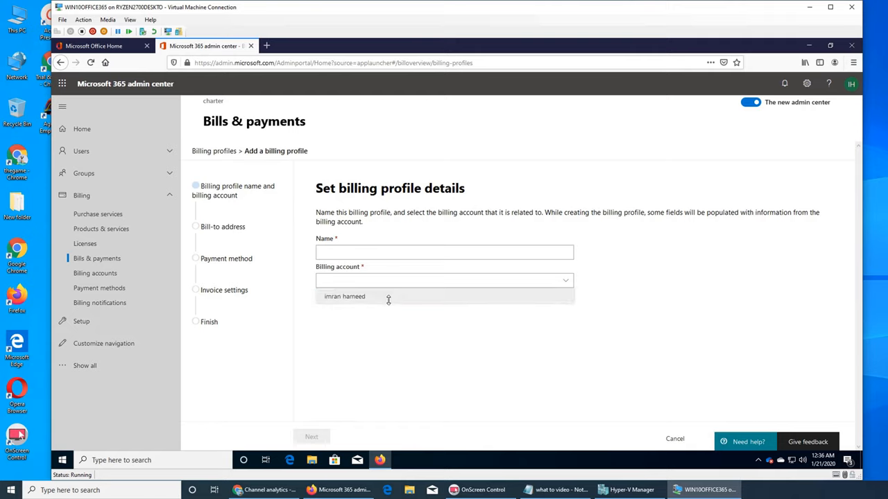
pyautogui.click(312, 436)
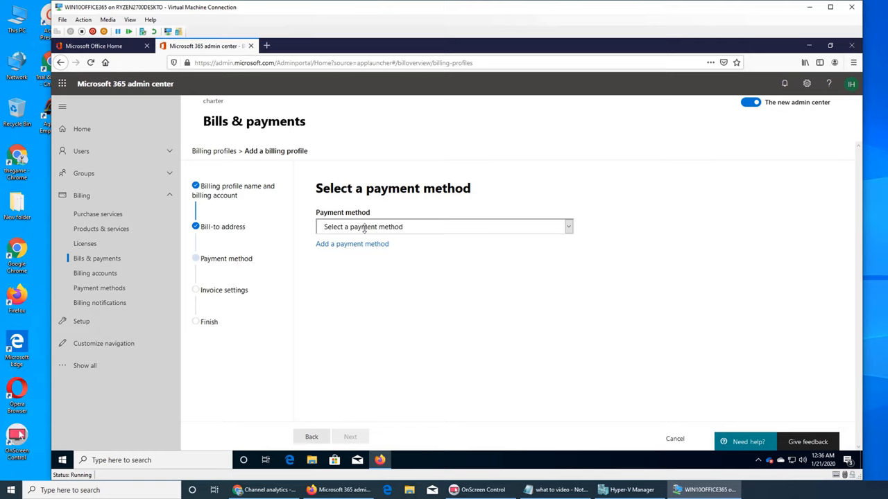
pyautogui.moveTo(354, 233)
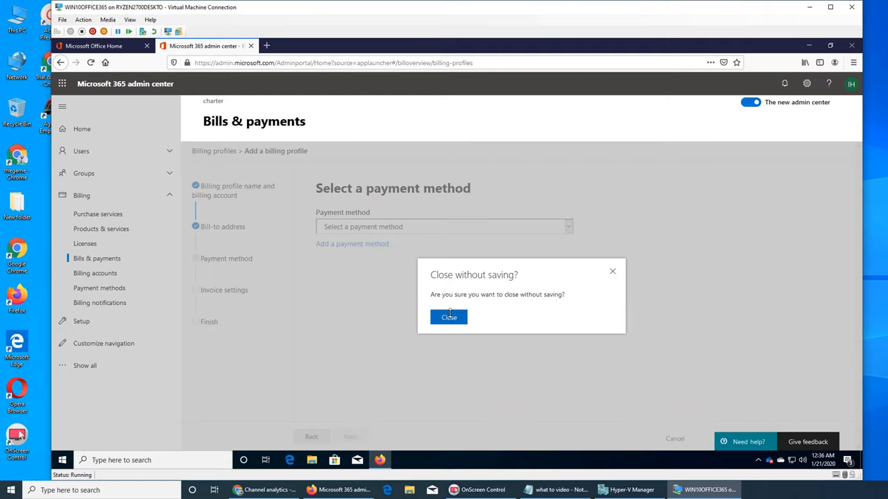
# Step: Close the billing profile without saving and view the Billing accounts overview
pyautogui.click(449, 317)
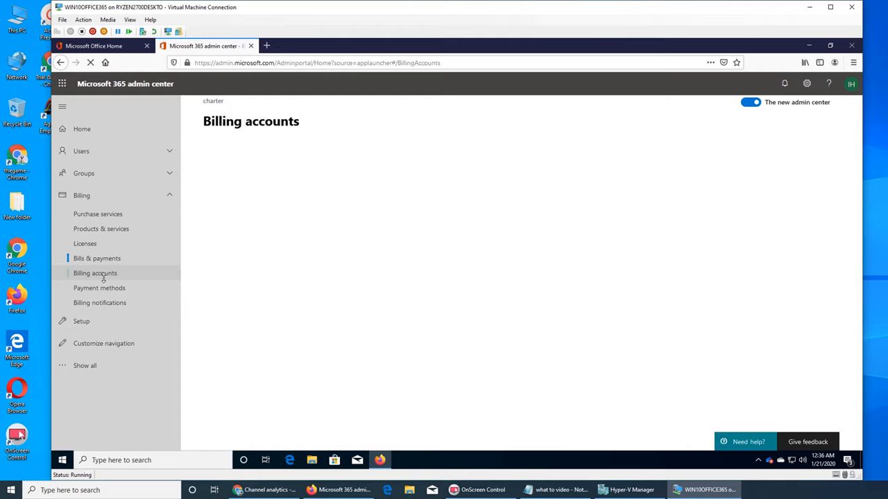
pyautogui.click(95, 272)
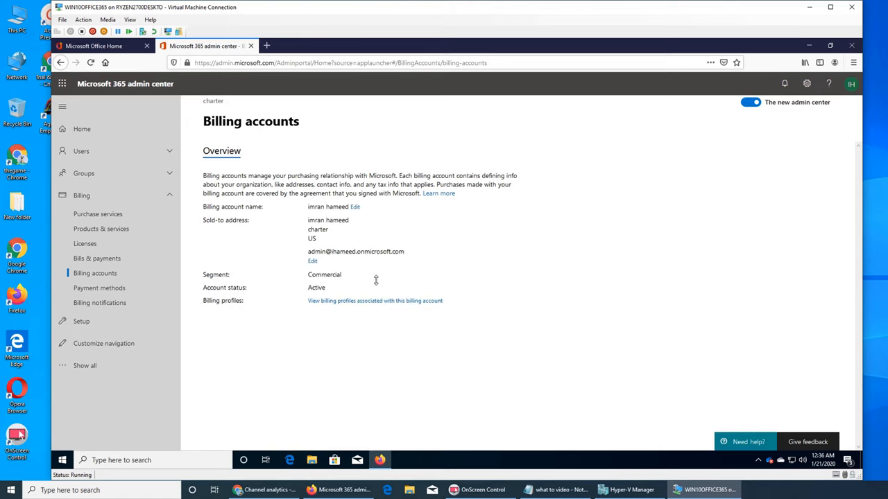
pyautogui.moveTo(384, 334)
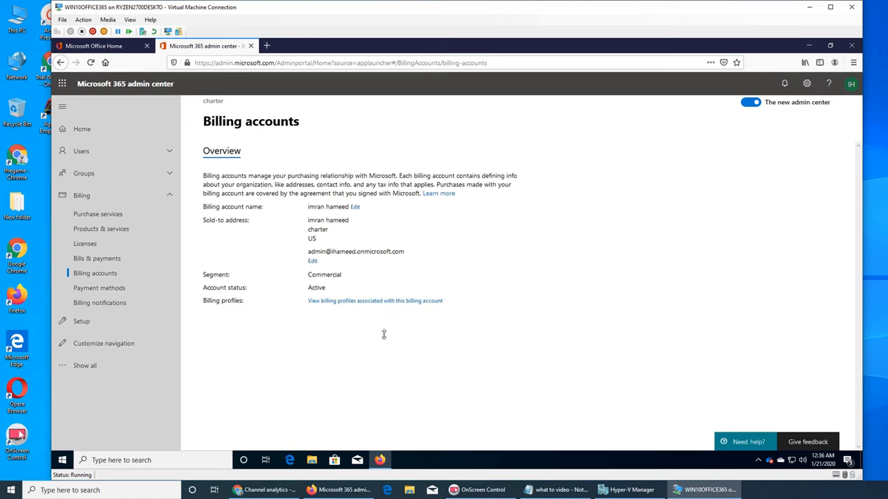
pyautogui.moveTo(377, 327)
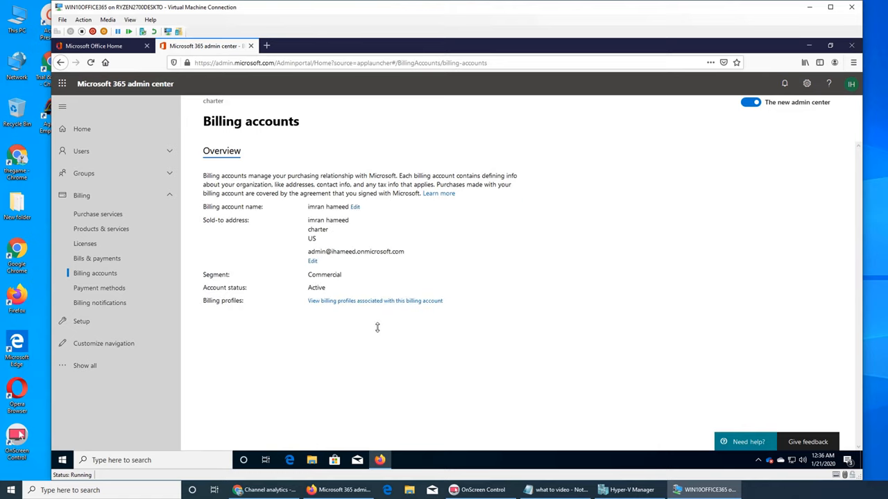
pyautogui.moveTo(368, 328)
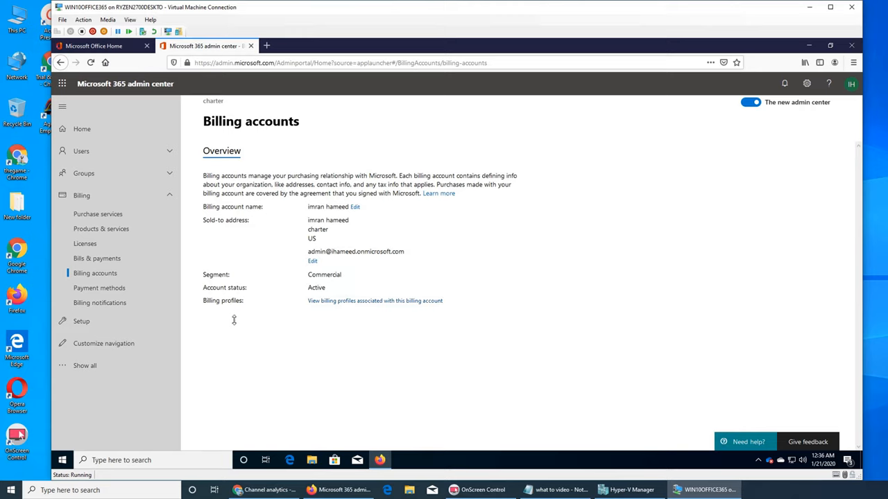
# Step: Go to the standalone Payment methods page under Billing, showing no saved methods
pyautogui.click(100, 288)
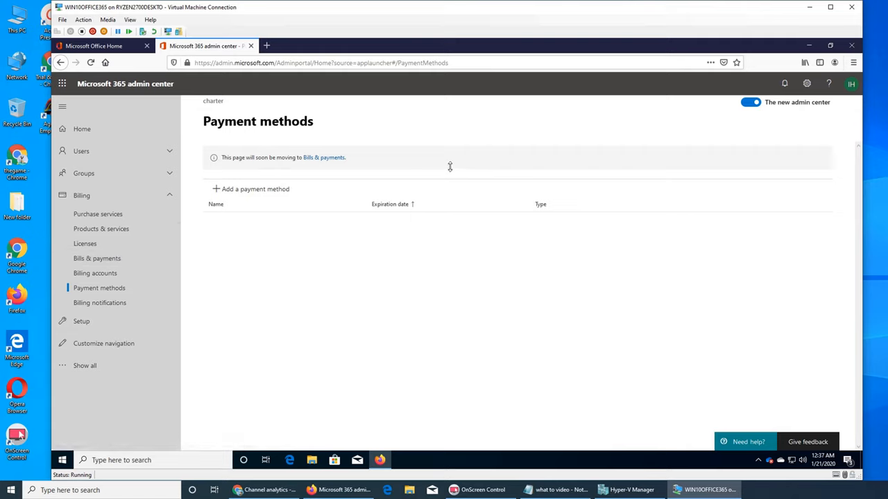
pyautogui.moveTo(234, 255)
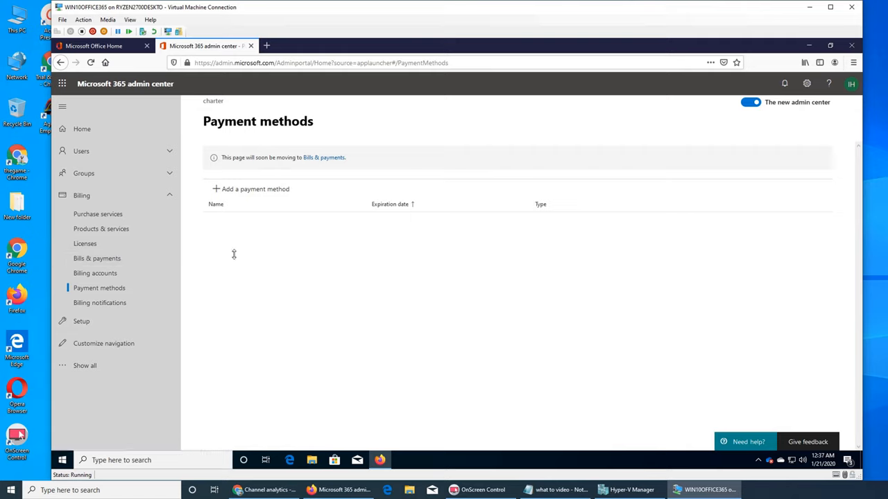
pyautogui.moveTo(100, 302)
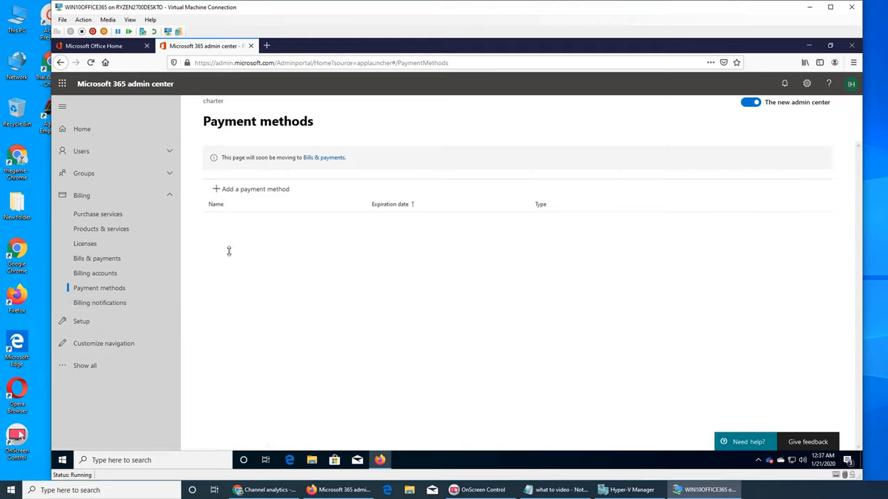
pyautogui.moveTo(213, 261)
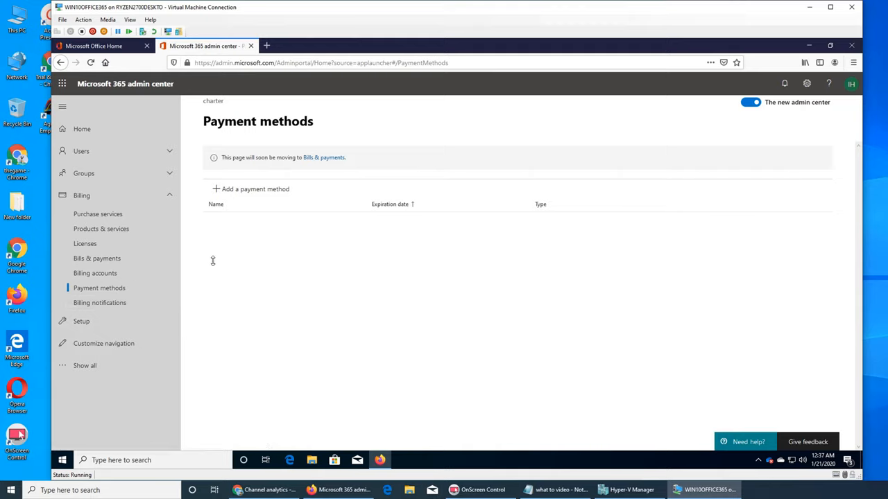
# Step: View Billing notifications: statements as email attachments, global administrator as recipient
pyautogui.click(100, 303)
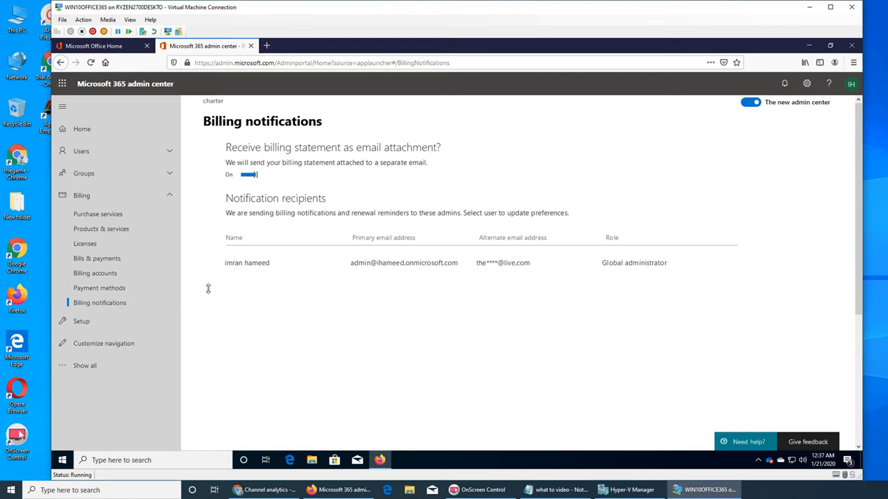
pyautogui.moveTo(242, 298)
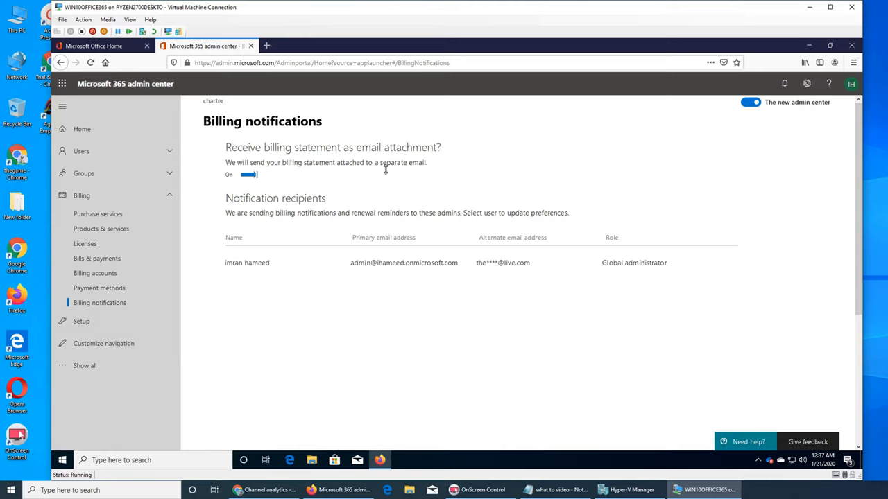
pyautogui.moveTo(358, 203)
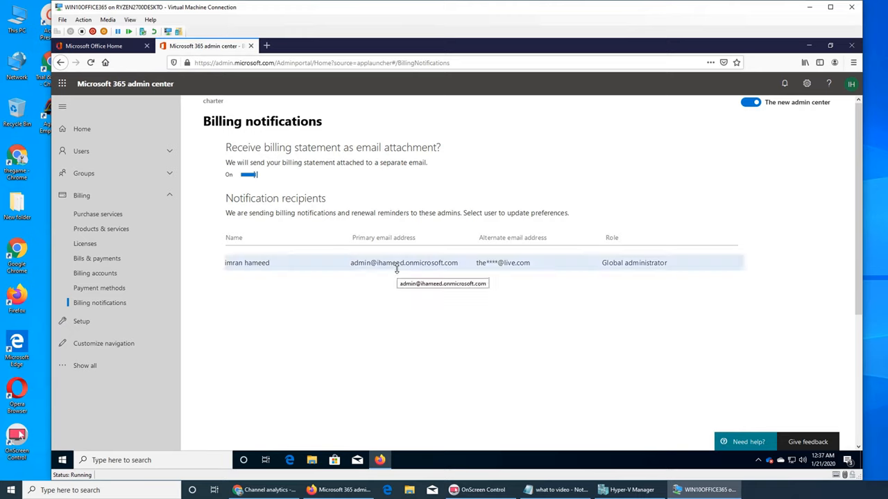
pyautogui.moveTo(394, 274)
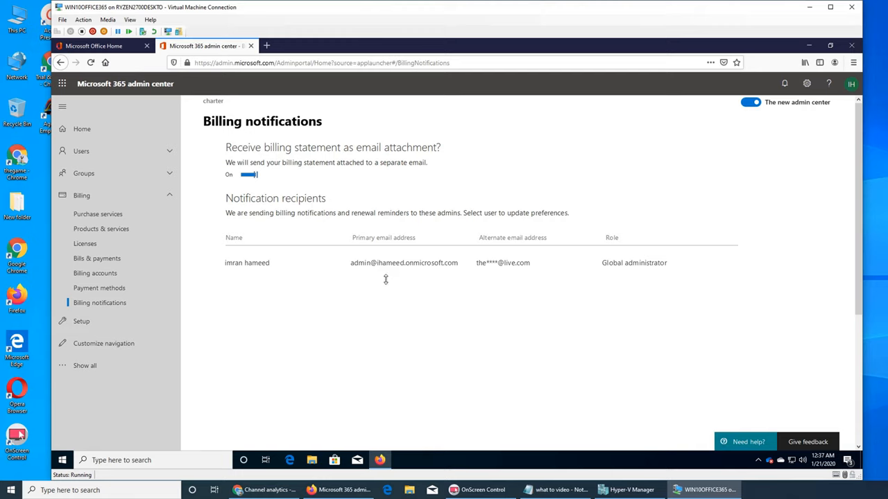
pyautogui.moveTo(291, 194)
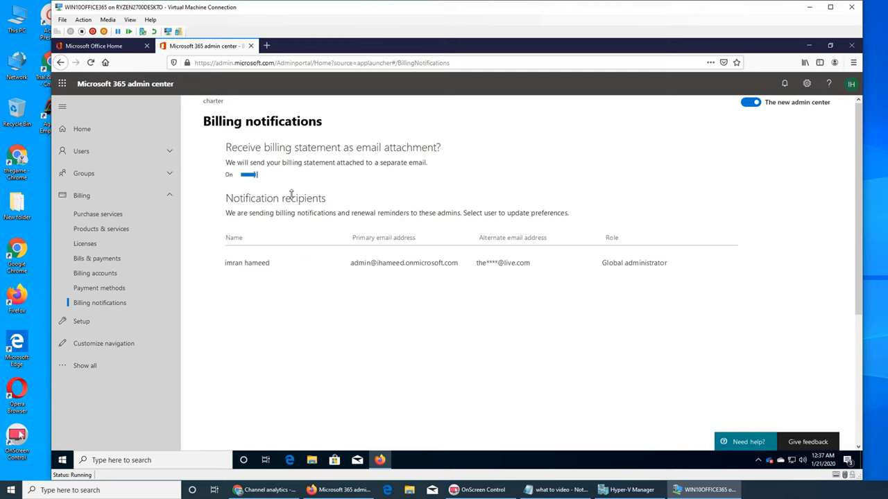
pyautogui.moveTo(393, 327)
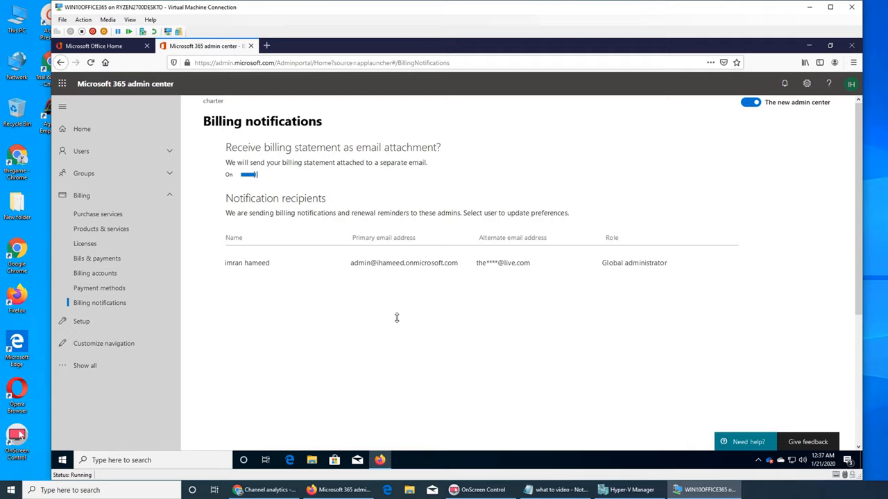
pyautogui.moveTo(391, 318)
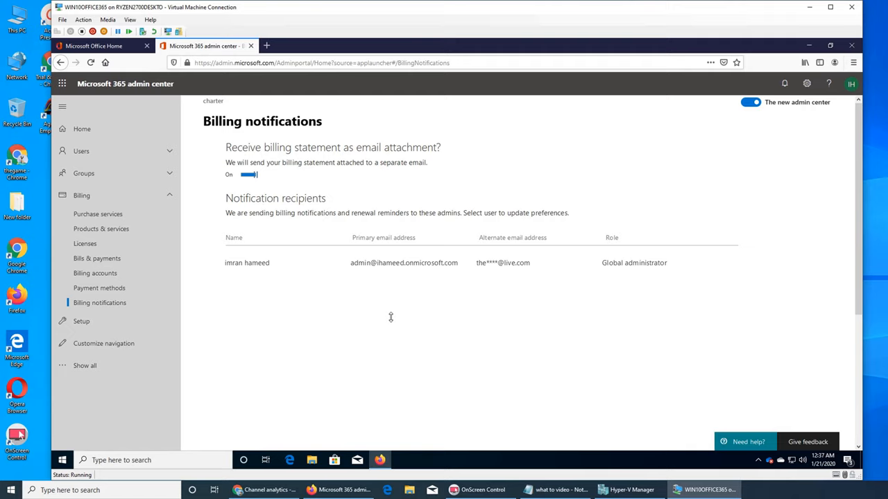